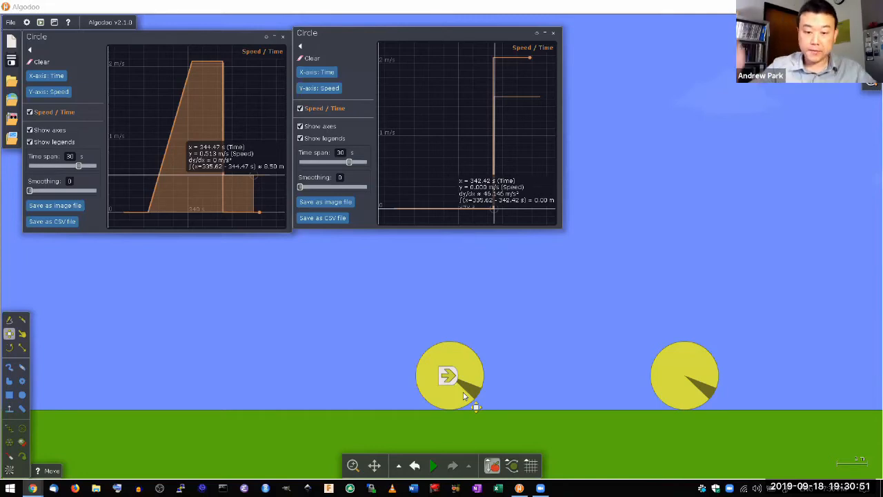
pyautogui.moveTo(381, 310)
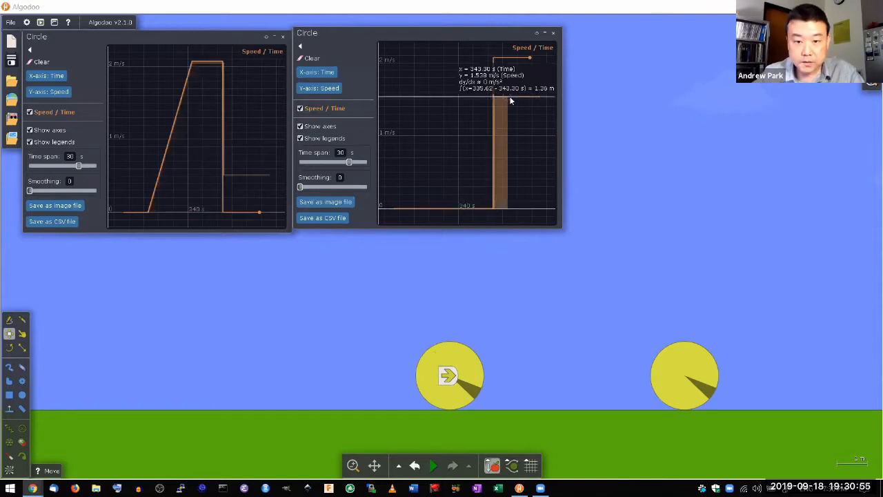
pyautogui.moveTo(261, 180)
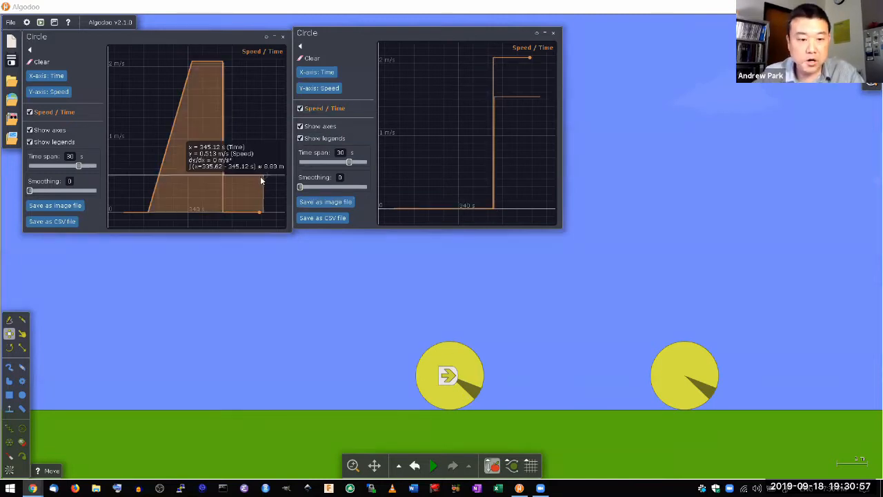
pyautogui.moveTo(252, 181)
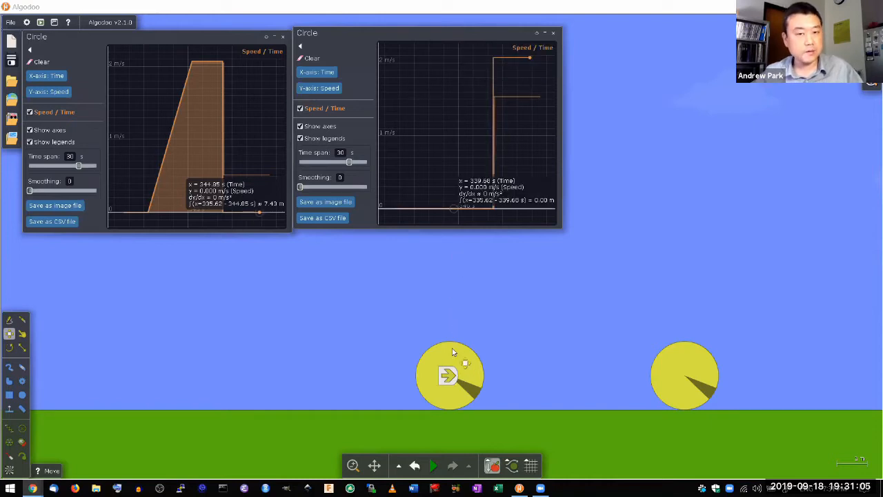
pyautogui.moveTo(468, 418)
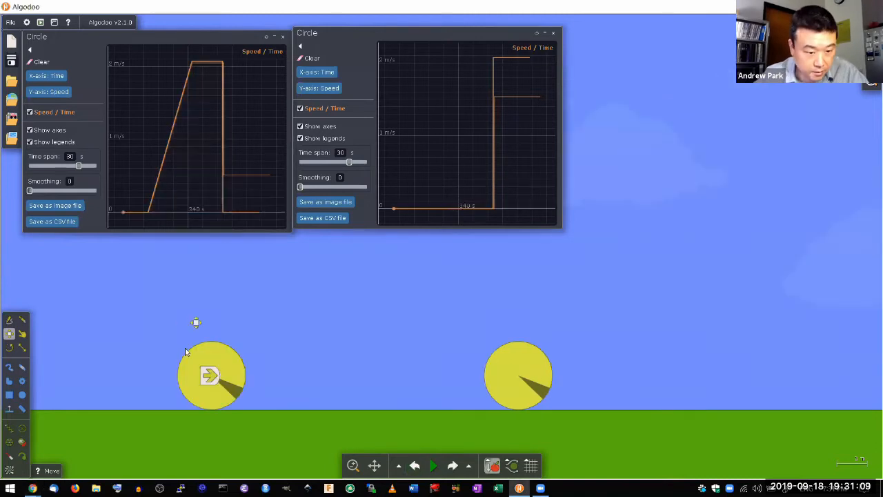
# Step: Lower the left yellow ball's restitution to 0.180, then review the right ball's material settings
pyautogui.rightClick(211, 375)
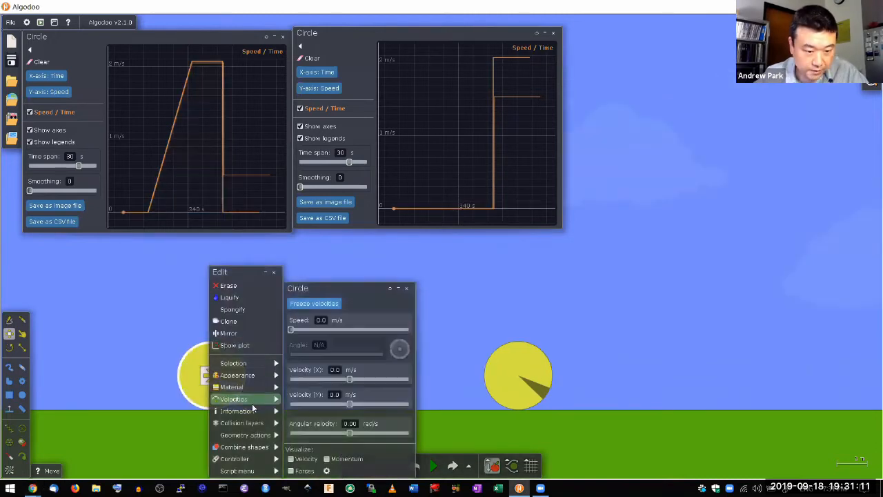
pyautogui.click(231, 387)
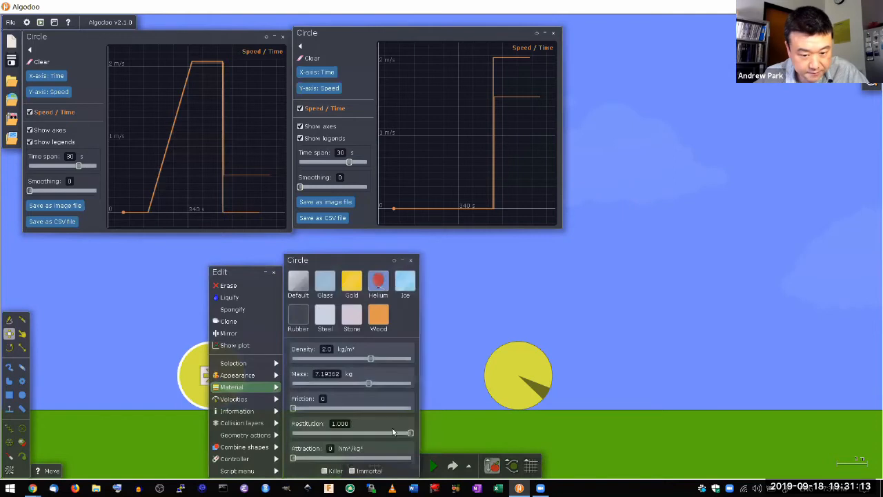
pyautogui.moveTo(410, 433); pyautogui.dragTo(312, 432)
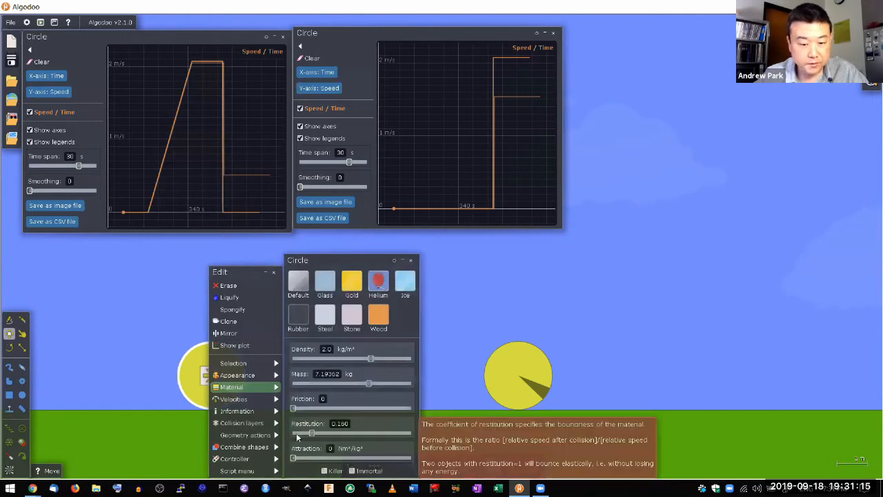
pyautogui.click(242, 434)
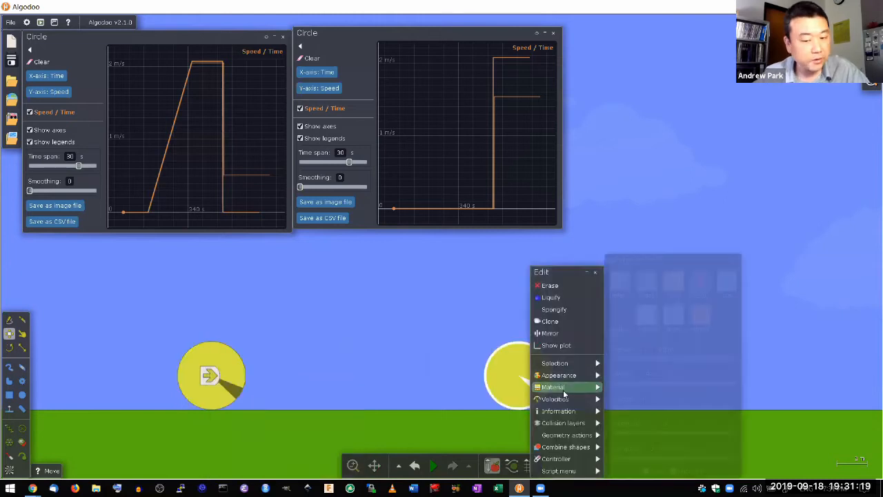
pyautogui.click(552, 387)
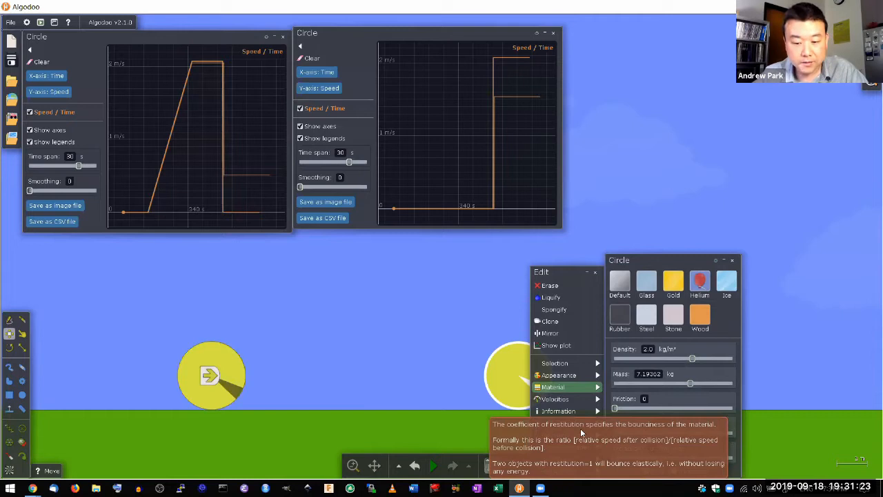
pyautogui.click(365, 305)
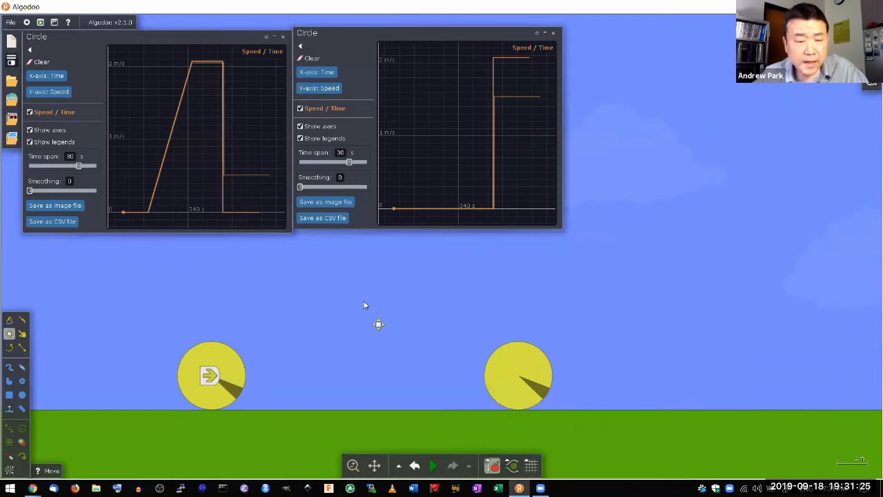
pyautogui.moveTo(359, 296)
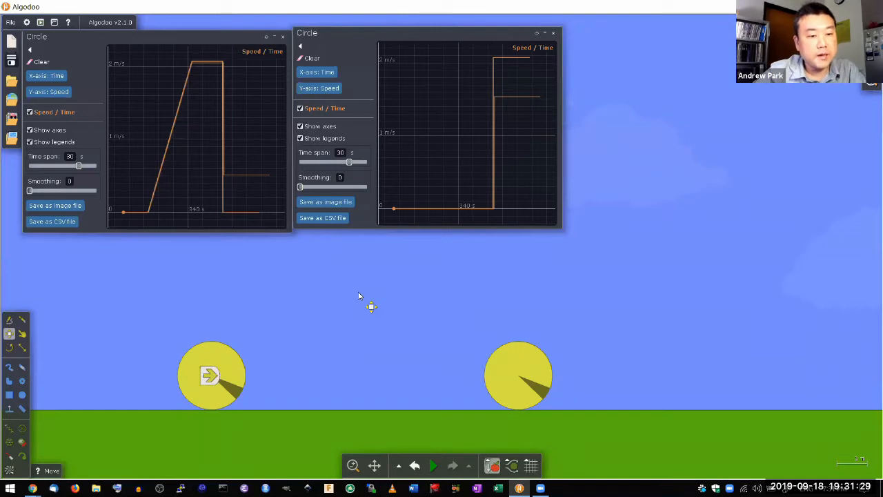
pyautogui.moveTo(332, 317)
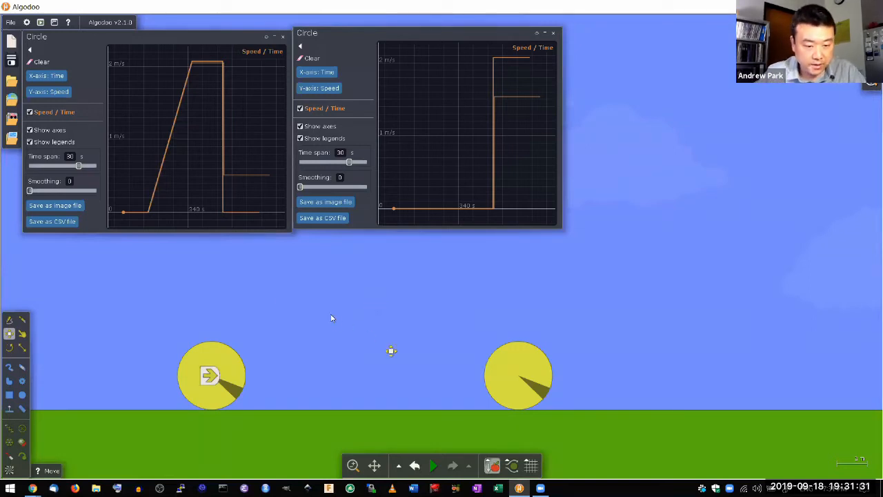
pyautogui.moveTo(386, 321)
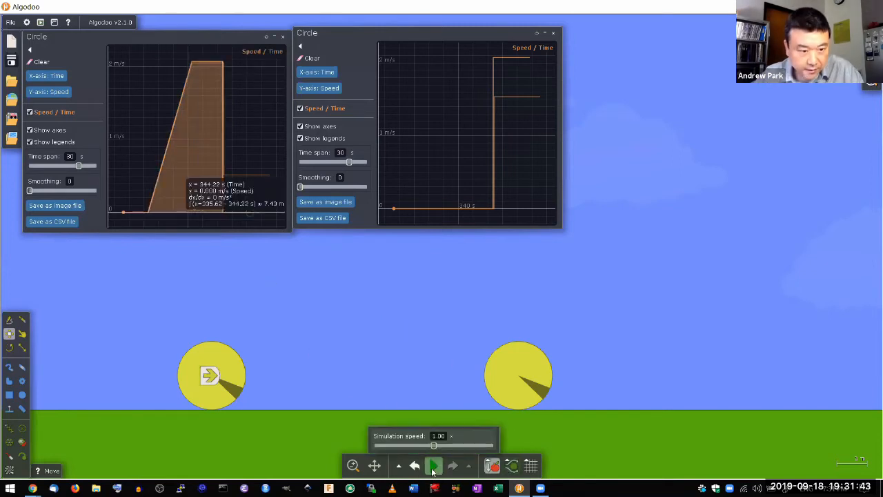
# Step: Play the collision, pause after impact, and view the left ball's mass and energy information
pyautogui.click(433, 465)
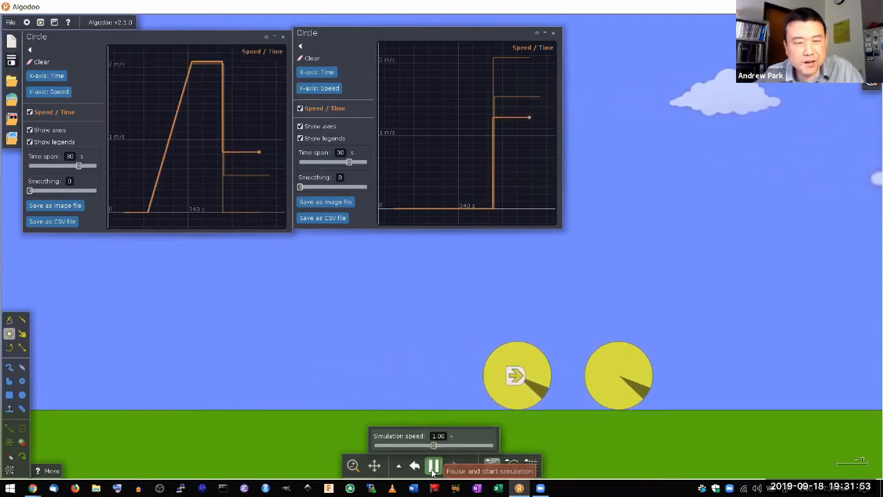
pyautogui.click(433, 465)
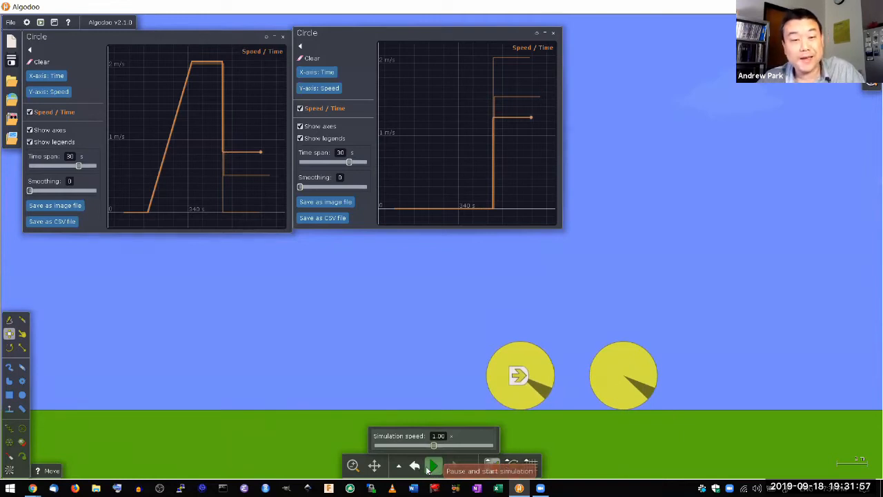
pyautogui.click(433, 465)
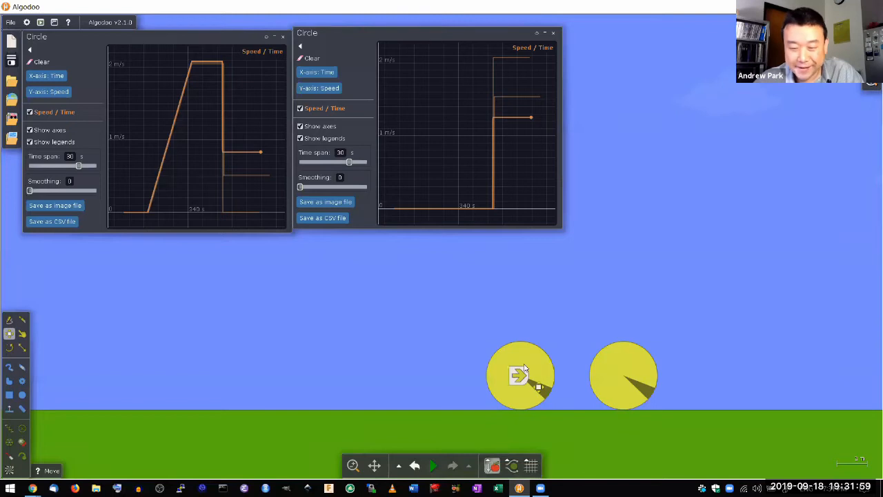
pyautogui.rightClick(521, 376)
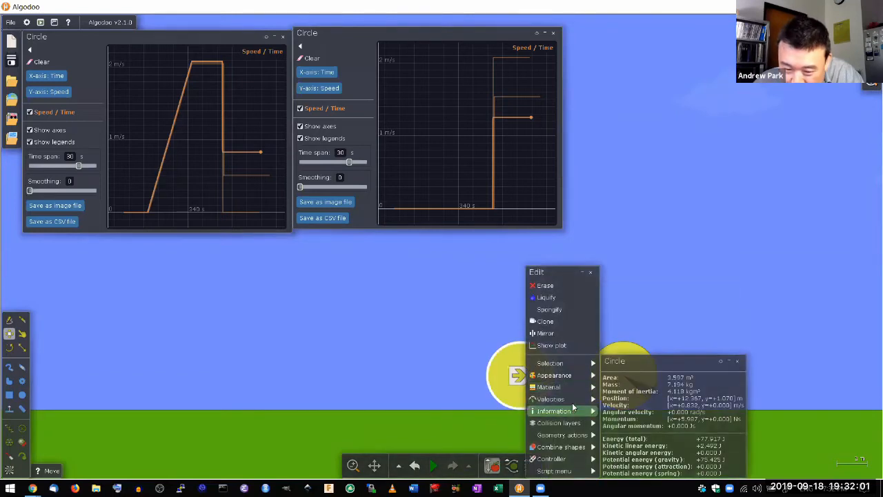
pyautogui.click(548, 386)
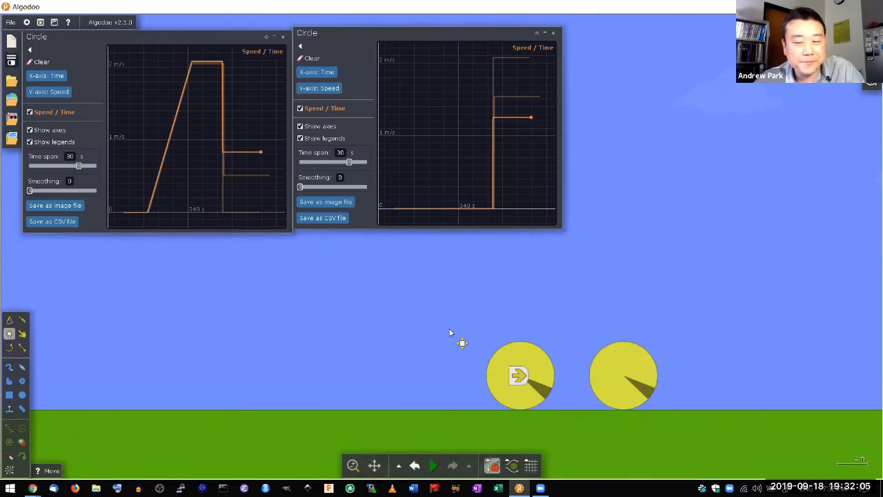
pyautogui.moveTo(499, 319)
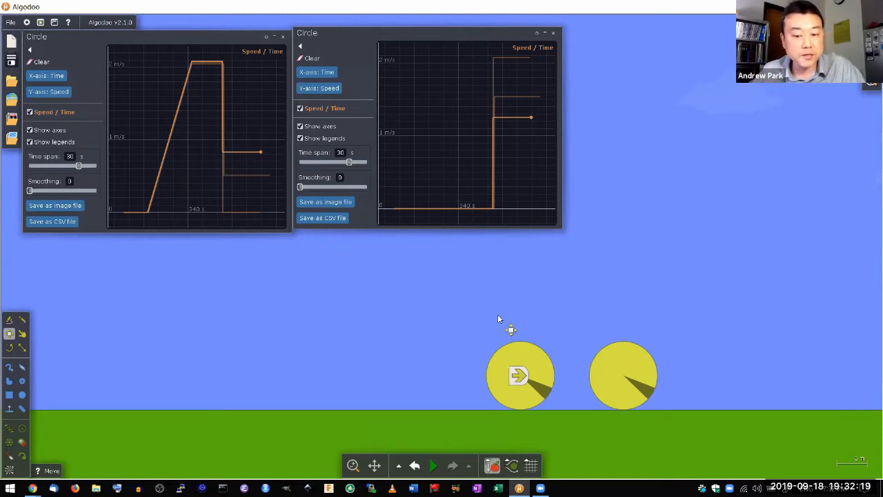
pyautogui.moveTo(460, 303)
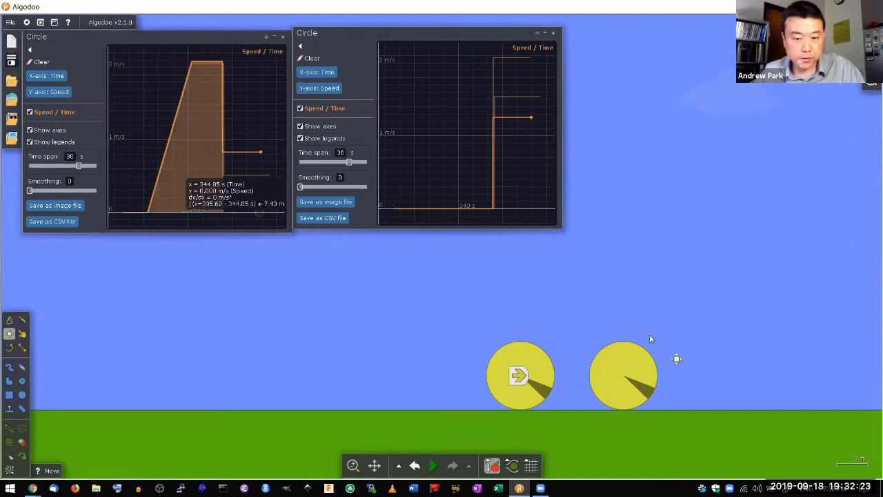
pyautogui.moveTo(243, 154)
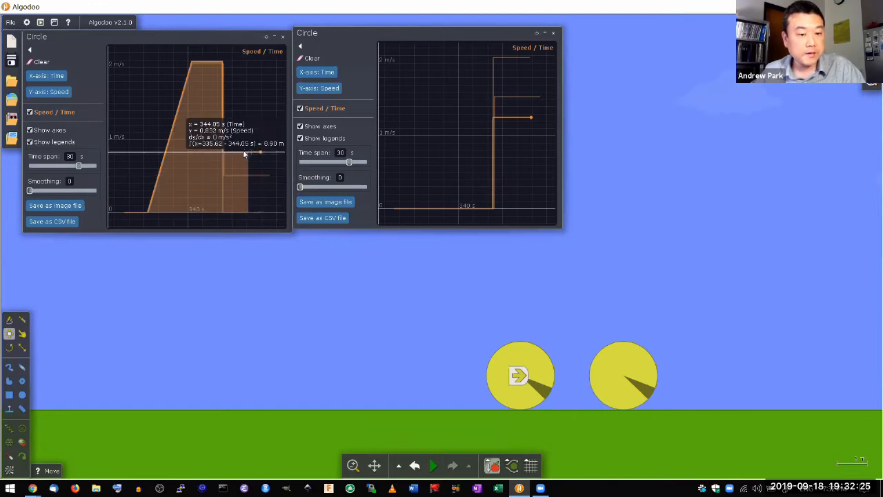
pyautogui.moveTo(529, 121)
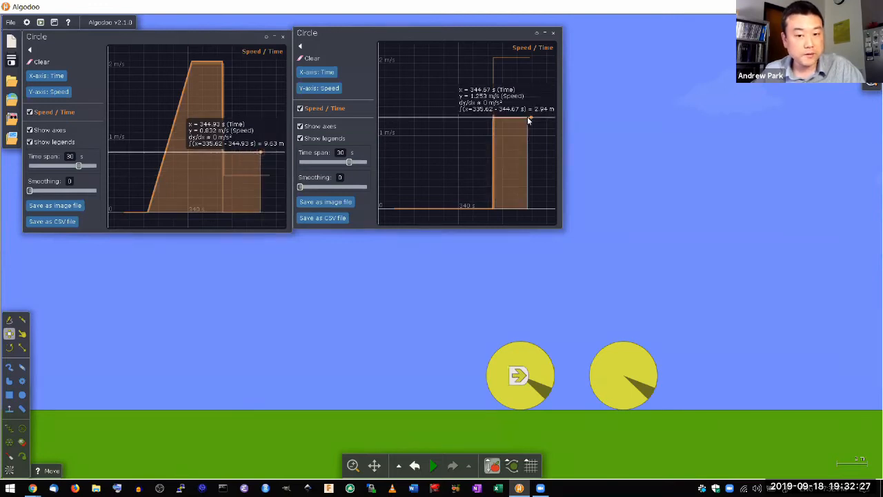
pyautogui.moveTo(424, 153)
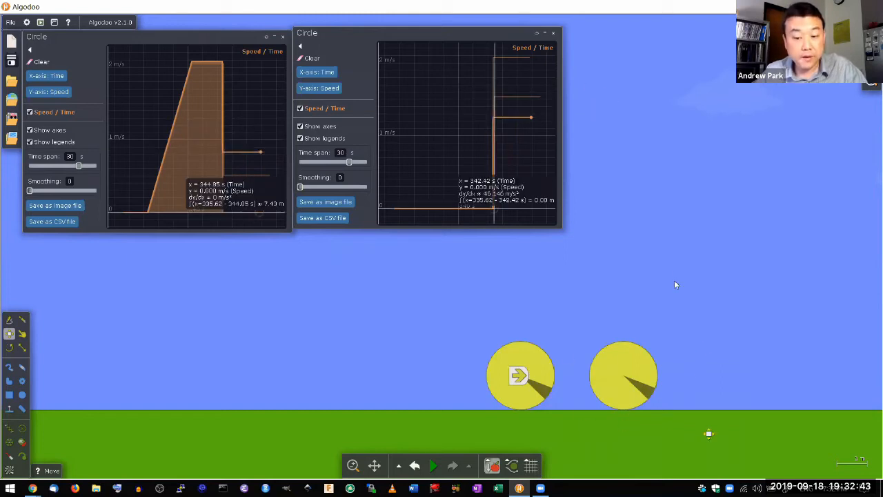
pyautogui.moveTo(218, 455)
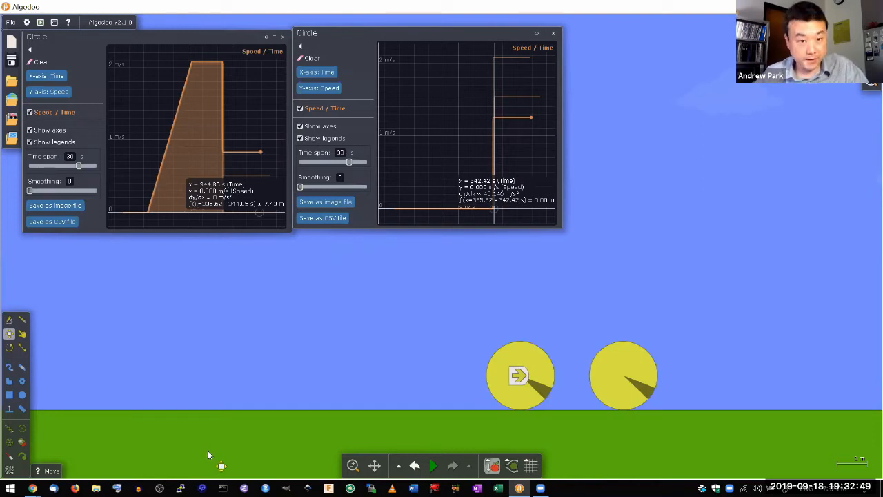
pyautogui.moveTo(308, 367)
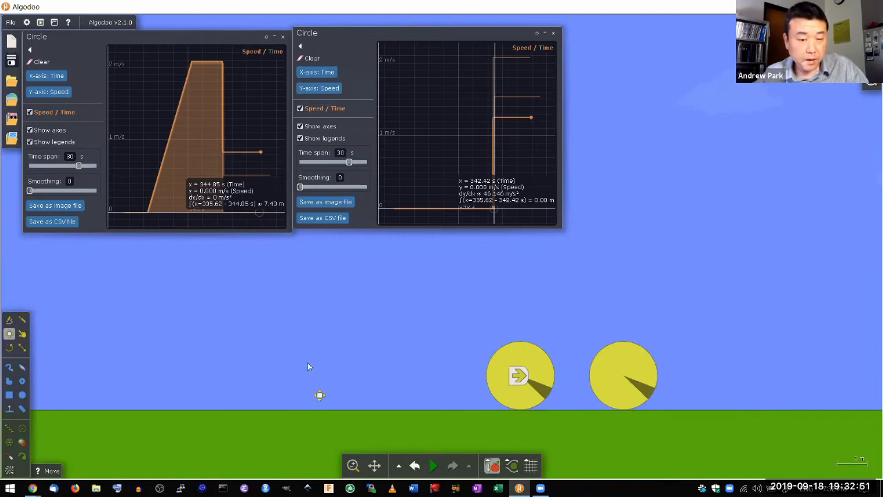
pyautogui.moveTo(412, 340)
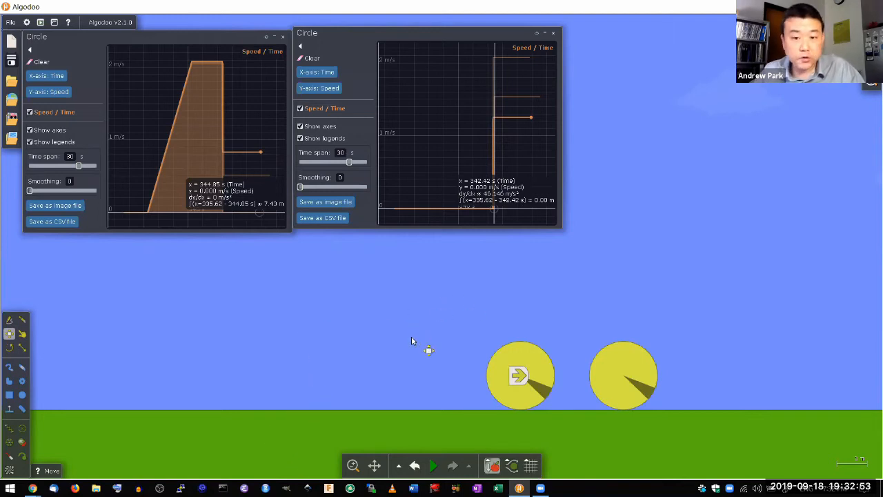
pyautogui.moveTo(246, 151)
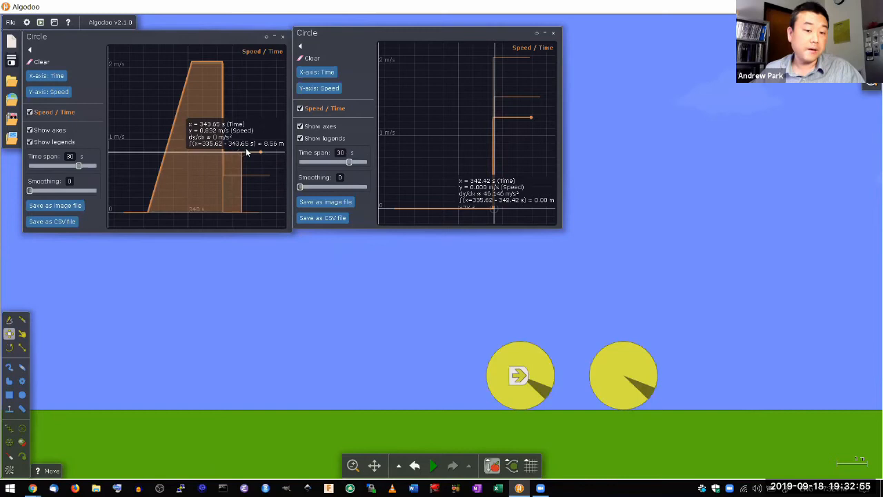
pyautogui.moveTo(503, 128)
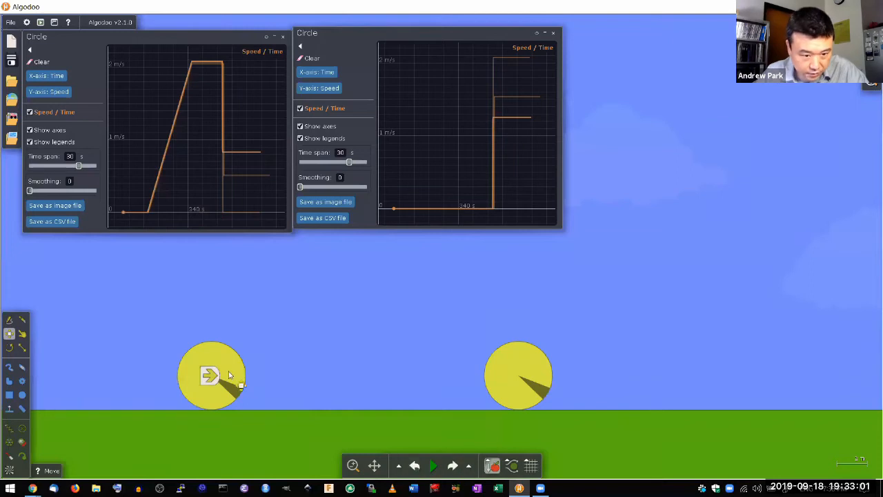
# Step: Drag the left ball's restitution slider from 0 up to about 0.49, then close the menus
pyautogui.rightClick(211, 375)
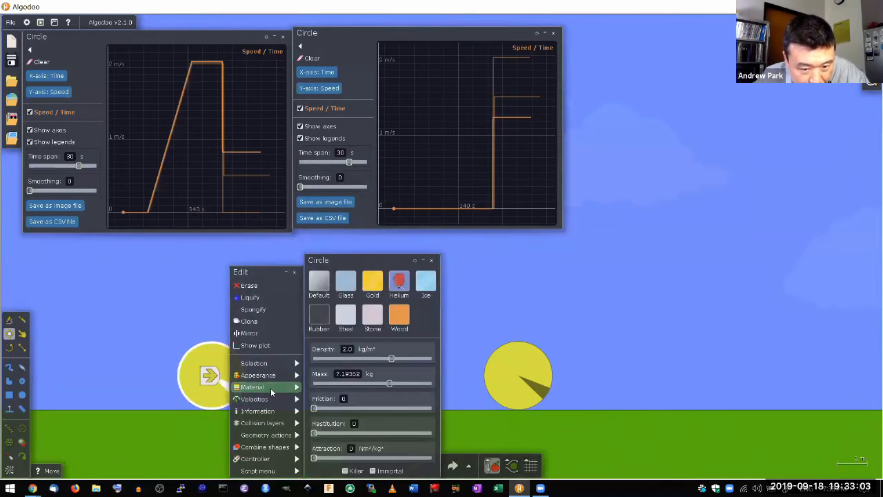
pyautogui.moveTo(314, 433); pyautogui.dragTo(346, 432)
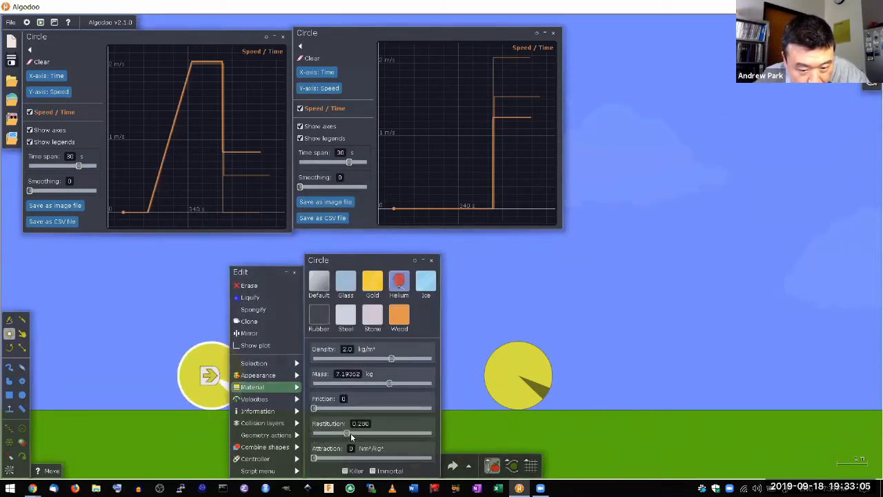
pyautogui.moveTo(346, 433); pyautogui.dragTo(371, 433)
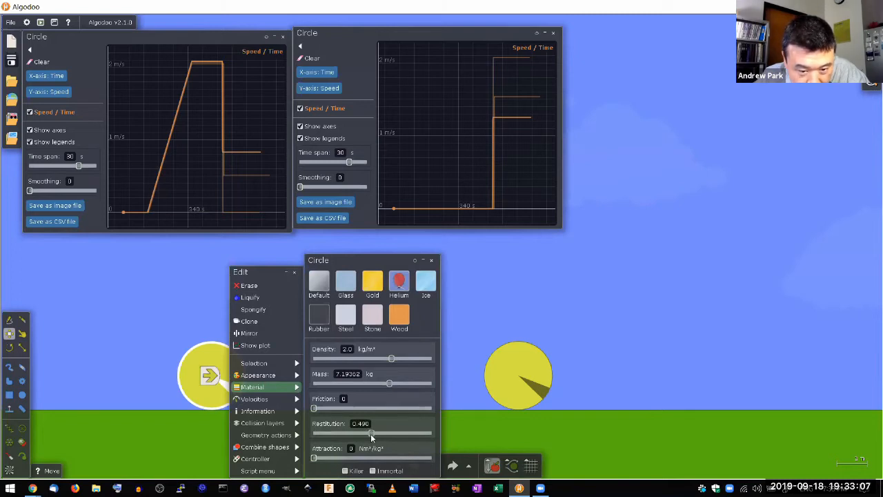
pyautogui.moveTo(373, 433); pyautogui.dragTo(370, 433)
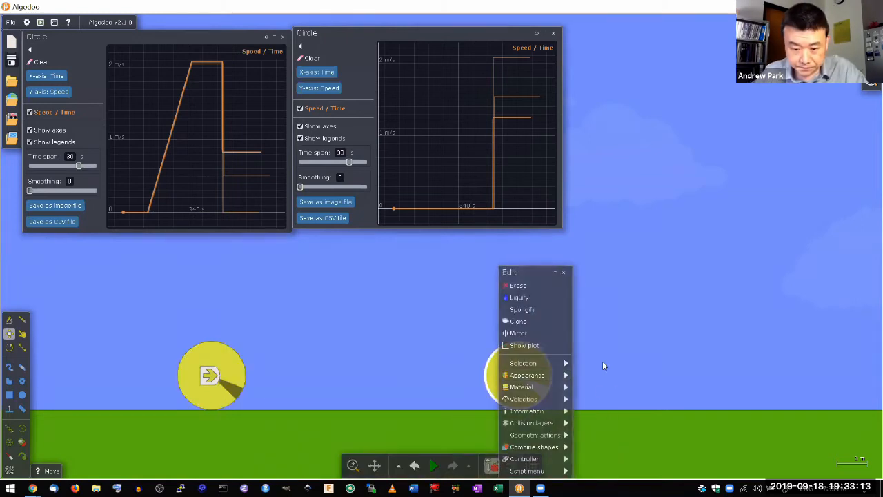
pyautogui.click(522, 387)
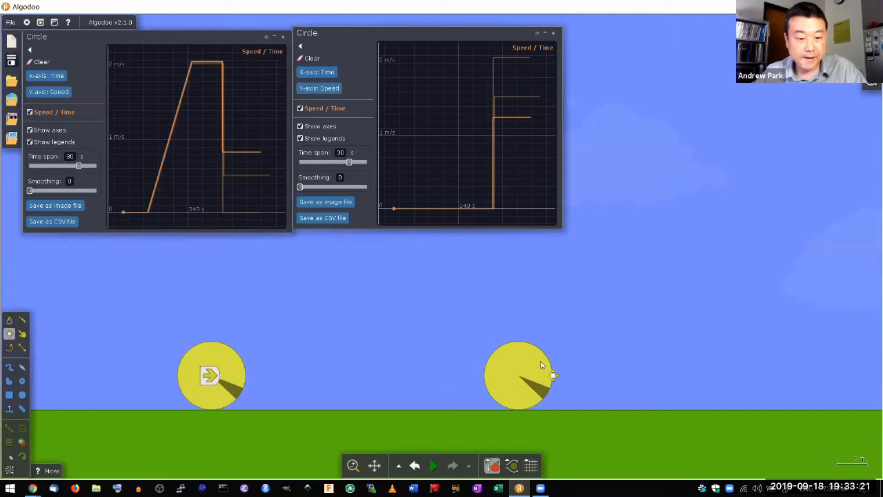
# Step: Close the first speed graph and start the bouncier-ball collision simulation
pyautogui.click(433, 465)
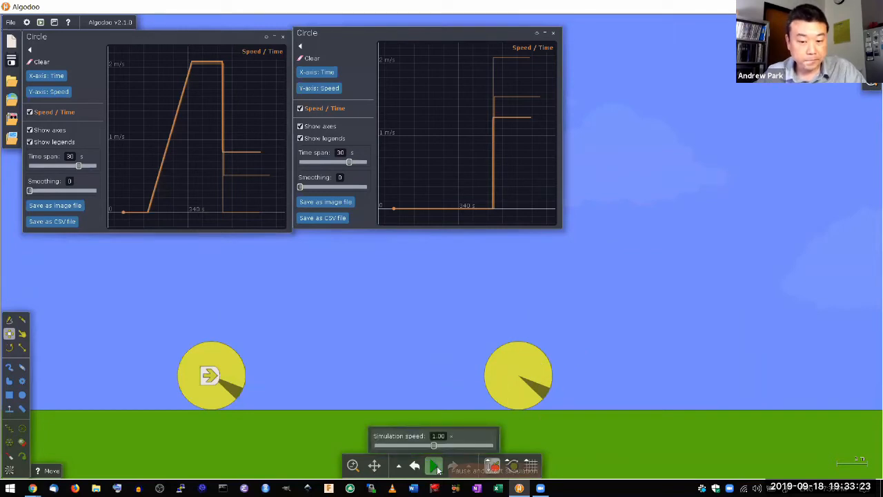
pyautogui.click(433, 465)
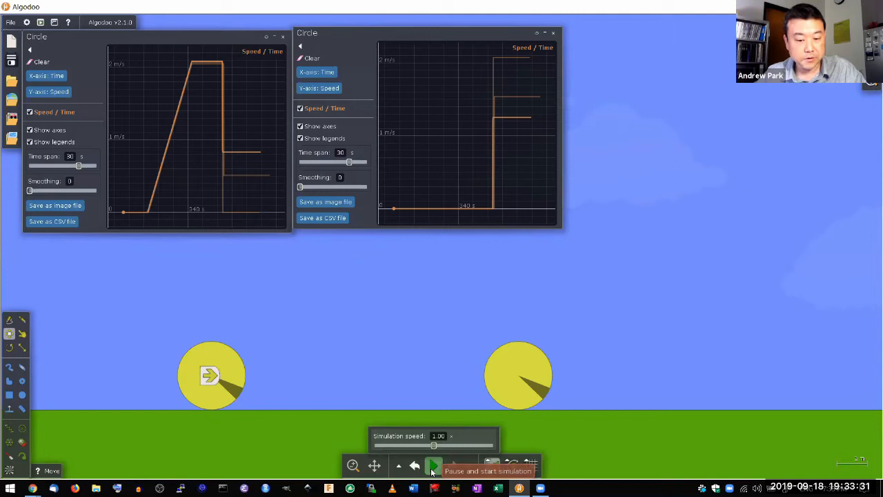
pyautogui.click(433, 465)
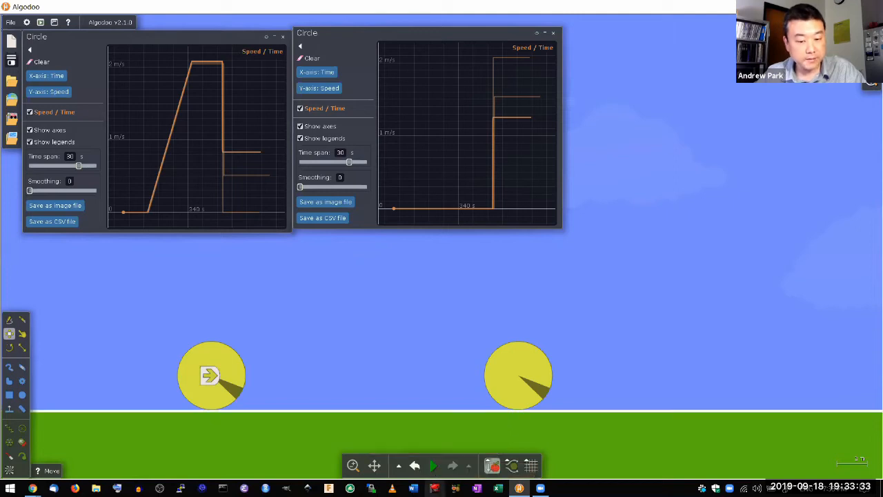
pyautogui.click(433, 465)
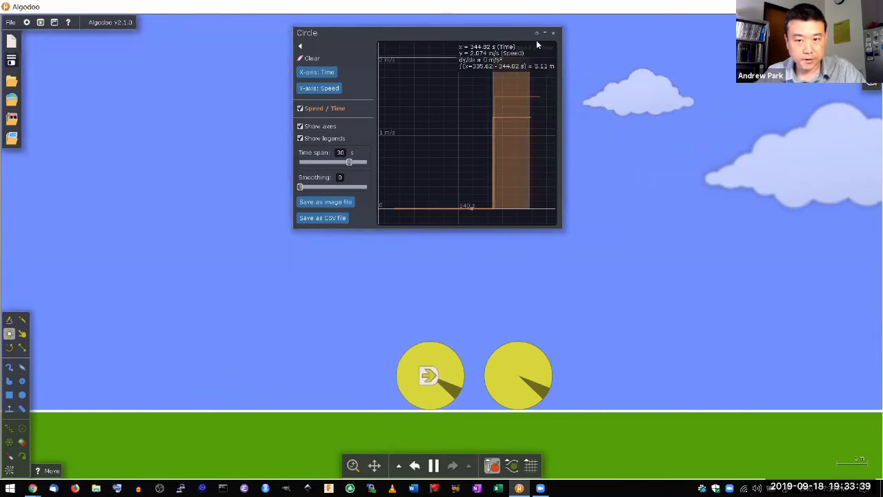
# Step: Close the remaining speed graph, stop and rewind the simulation, then close the restored graph
pyautogui.click(553, 32)
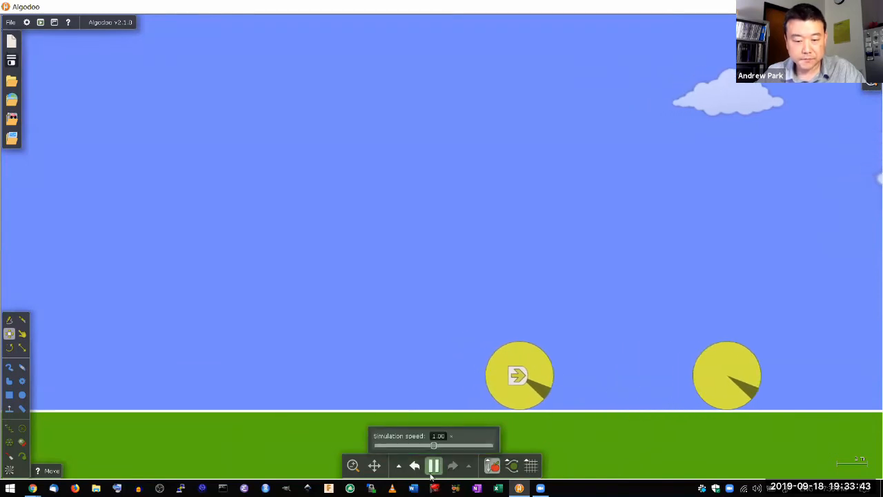
pyautogui.click(433, 464)
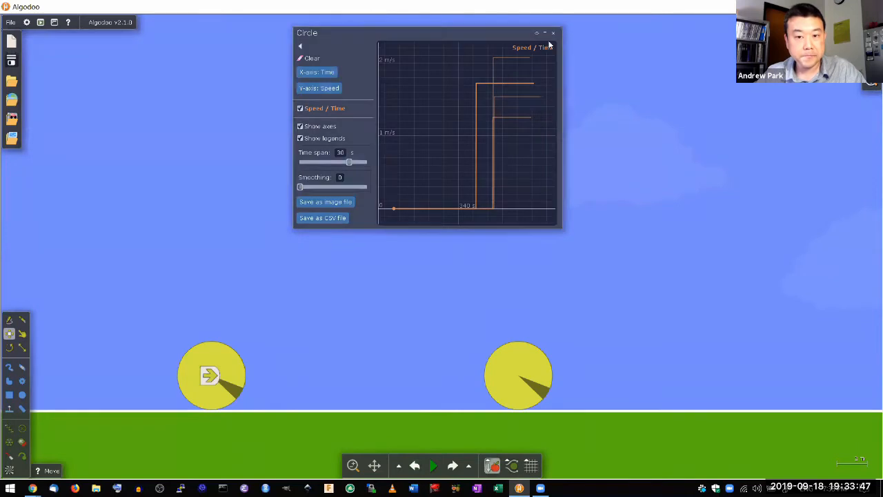
pyautogui.click(553, 33)
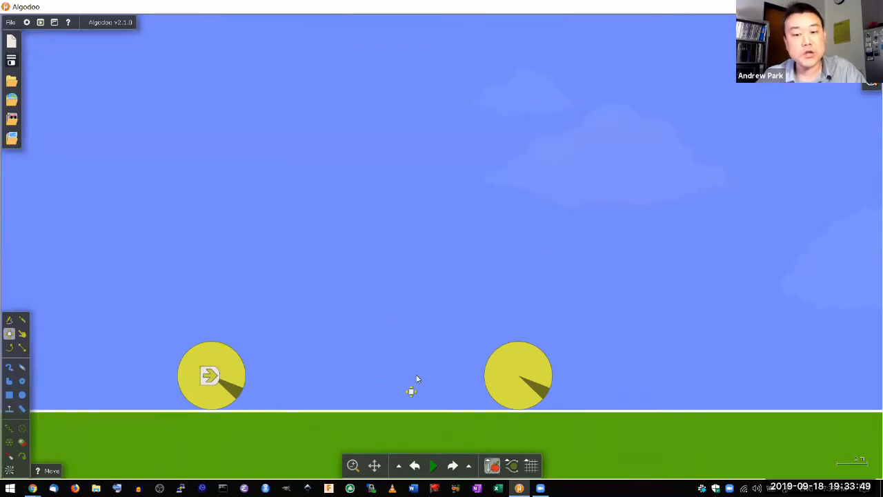
pyautogui.moveTo(248, 376)
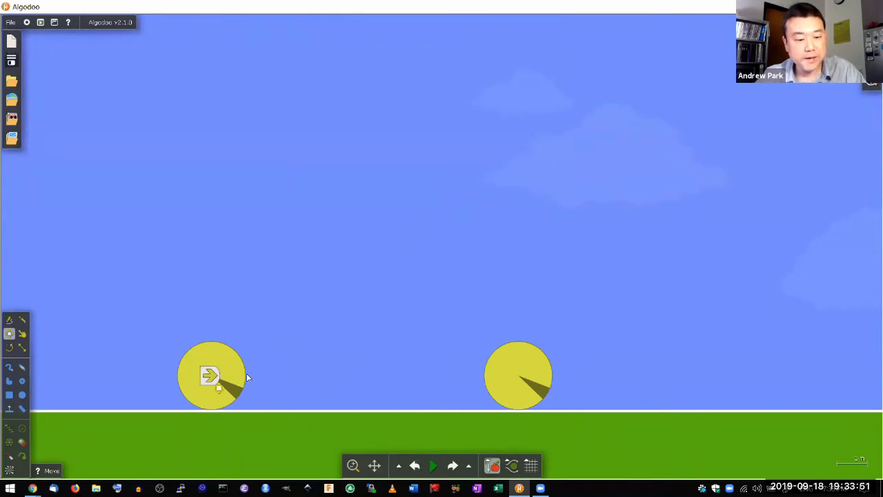
pyautogui.moveTo(472, 259)
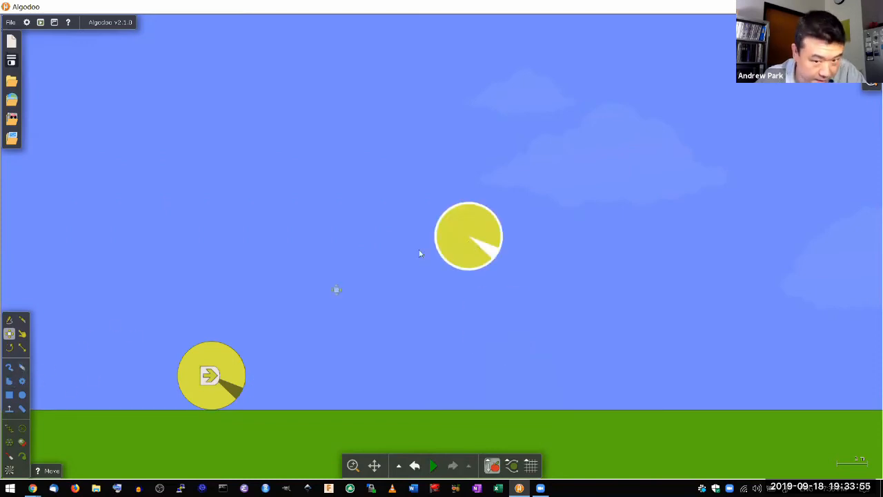
# Step: Replace the right ball with a large circle and let it drop onto the ground
pyautogui.rightClick(469, 236)
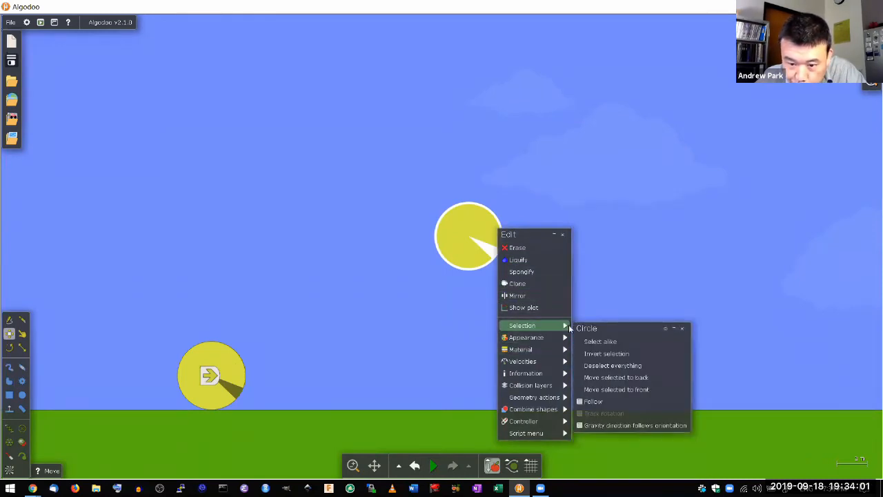
pyautogui.click(467, 246)
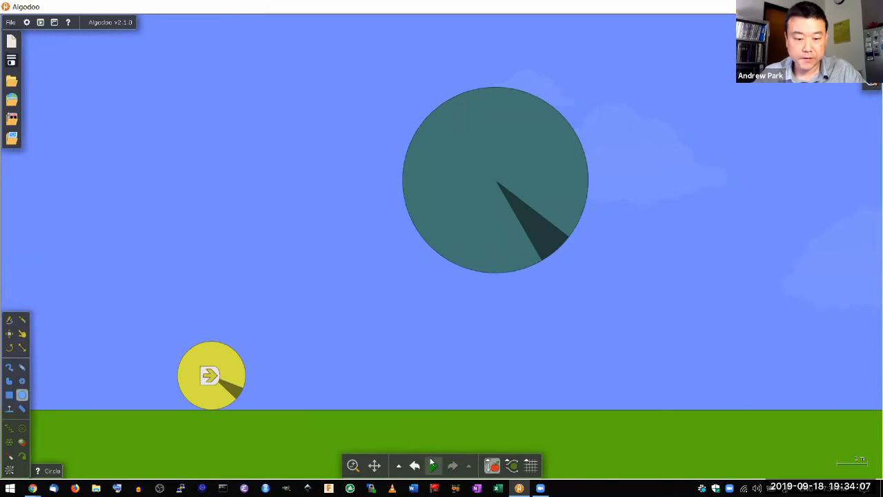
pyautogui.click(433, 464)
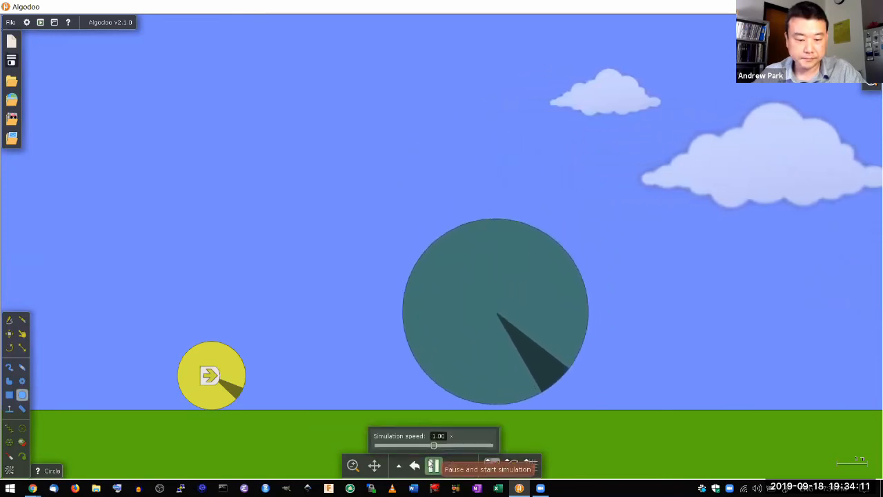
pyautogui.click(432, 465)
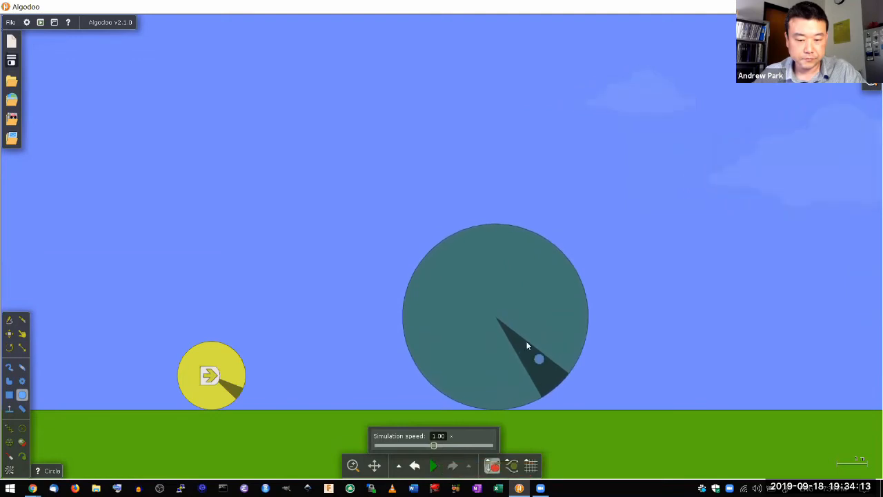
# Step: Review the big circle's material settings
pyautogui.rightClick(528, 346)
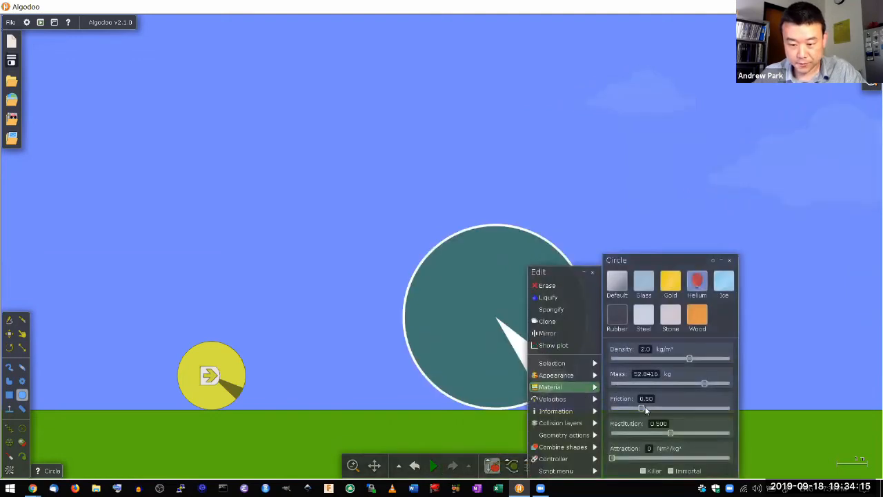
pyautogui.click(402, 430)
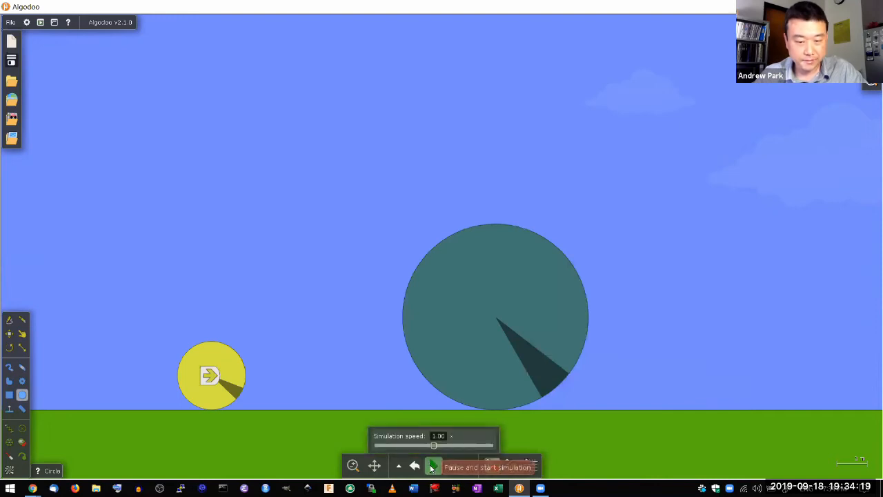
pyautogui.rightClick(497, 314)
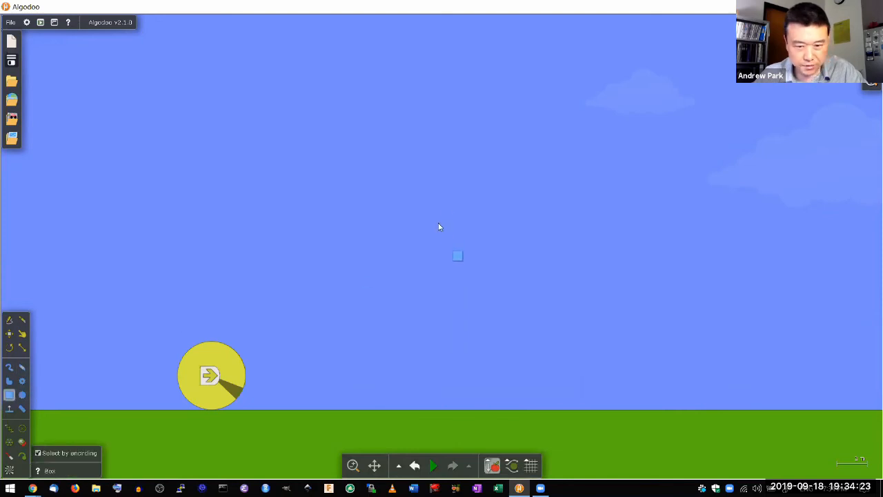
# Step: Draw a large pink box right of the ball, let it settle, and open its options
pyautogui.moveTo(457, 255); pyautogui.dragTo(748, 363)
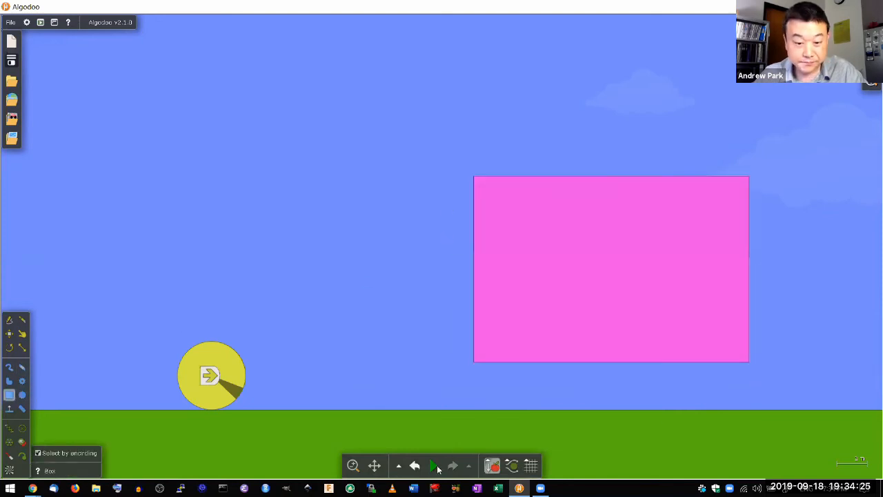
pyautogui.click(433, 466)
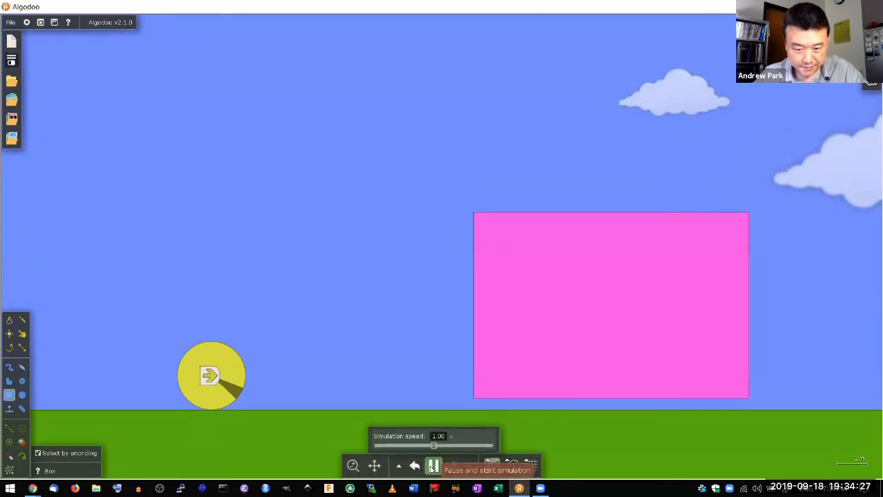
pyautogui.click(433, 465)
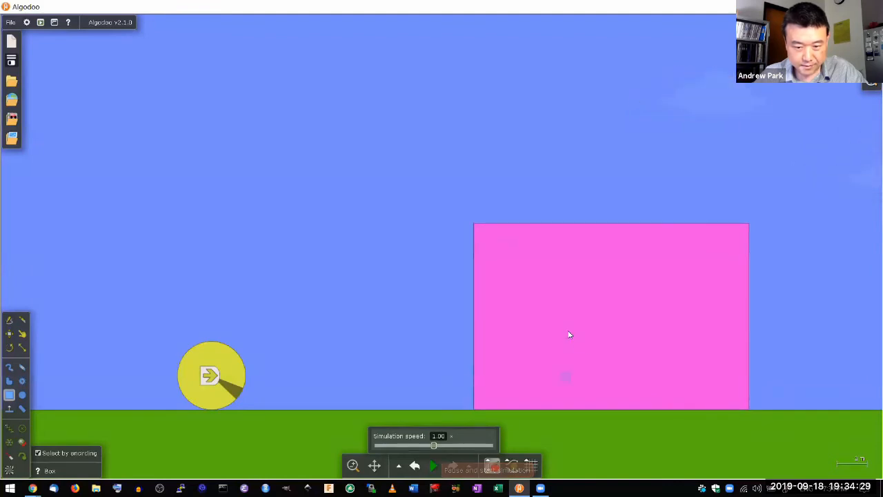
pyautogui.rightClick(566, 331)
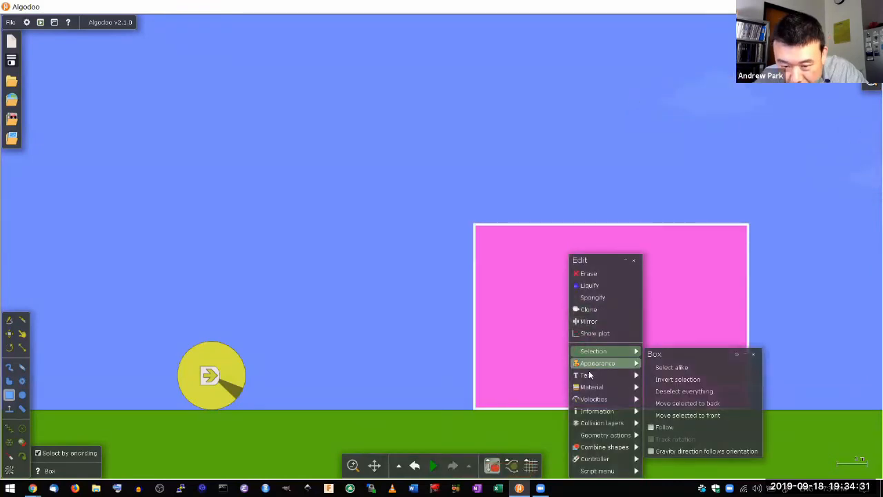
pyautogui.click(591, 387)
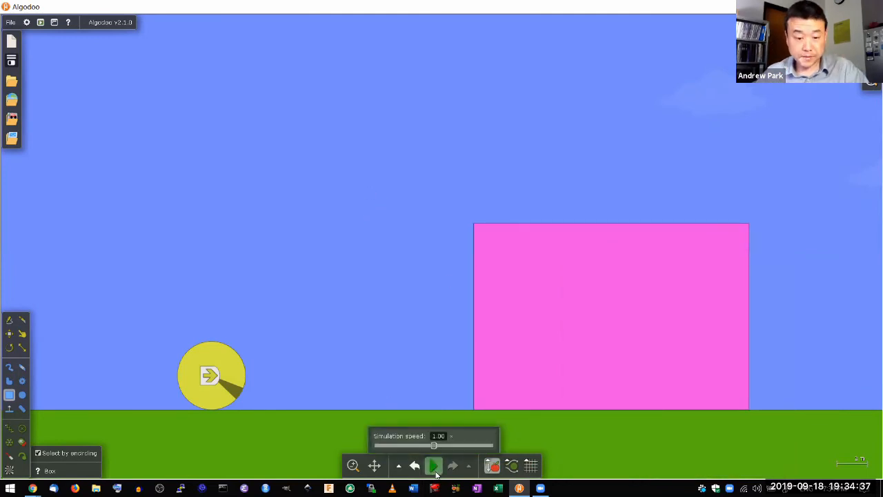
# Step: Run the ball-versus-box collision, pause it, and rewind to the starting layout
pyautogui.click(434, 465)
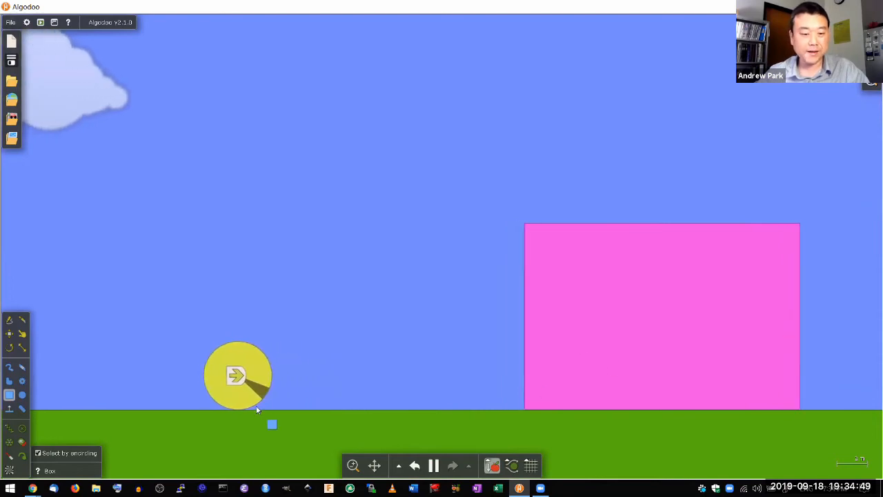
pyautogui.click(433, 465)
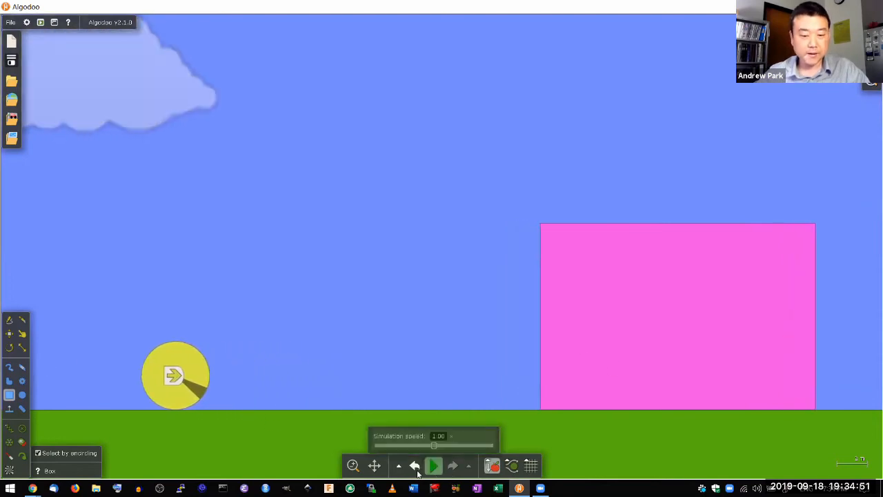
pyautogui.click(434, 465)
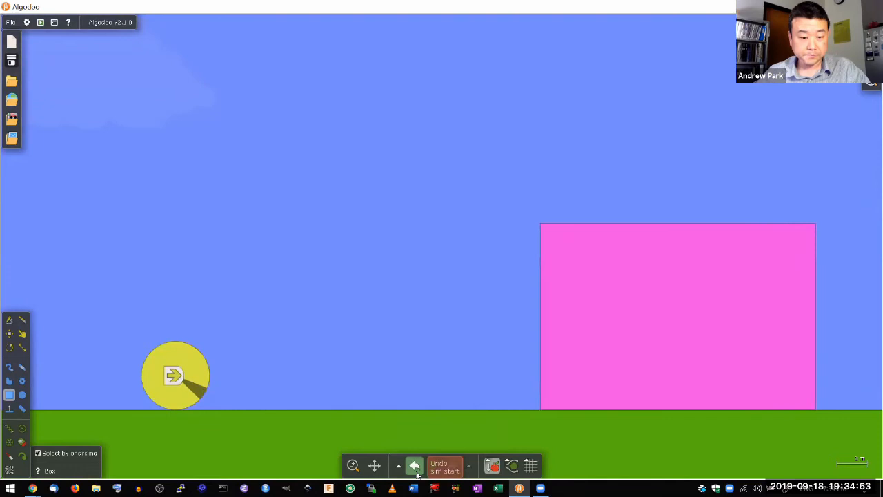
pyautogui.click(413, 465)
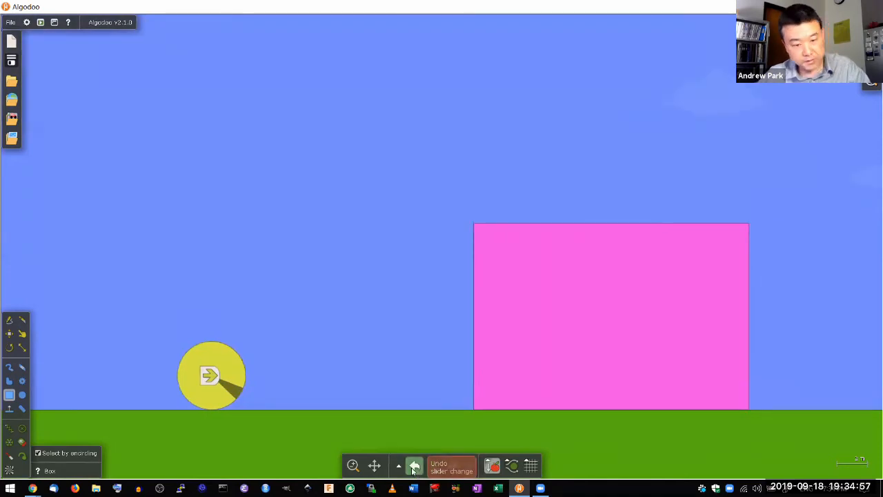
# Step: Undo past the pink box and large circle back to the yellow target ball
pyautogui.click(414, 465)
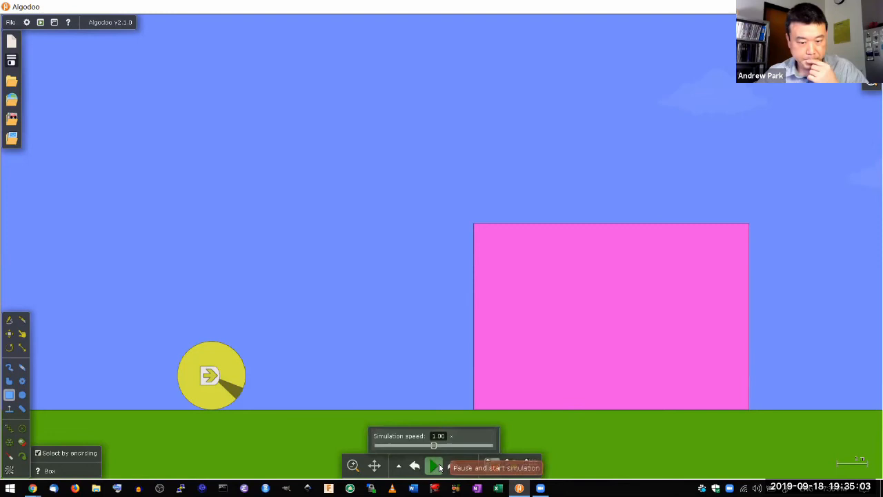
pyautogui.click(434, 464)
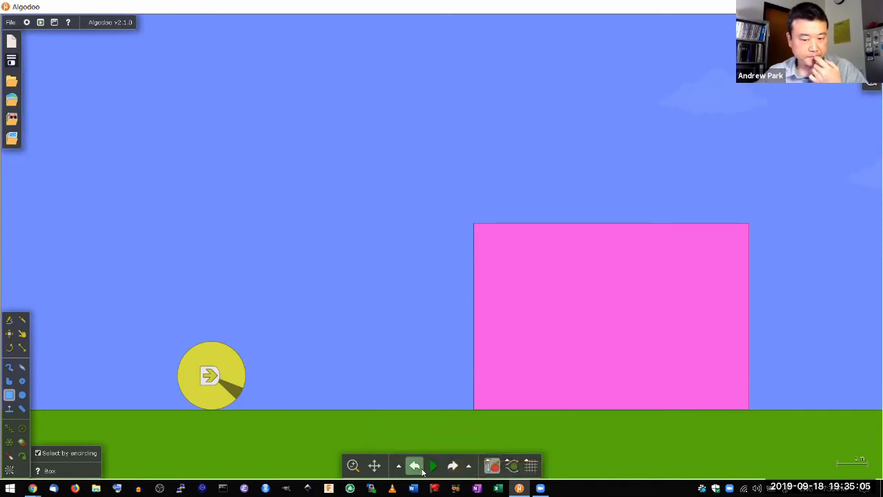
pyautogui.click(414, 465)
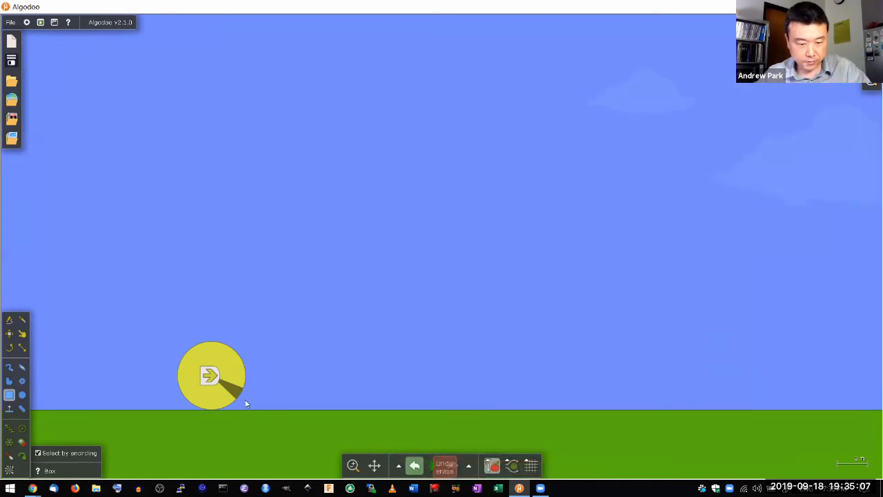
pyautogui.click(433, 465)
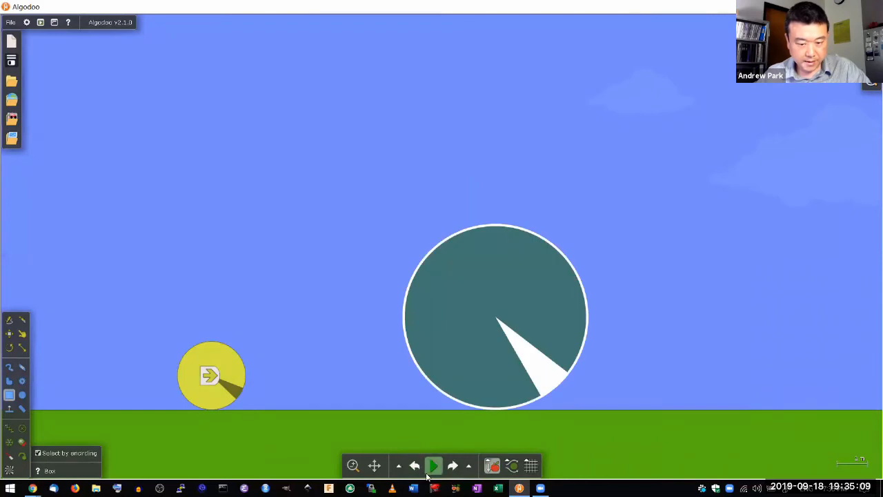
pyautogui.click(414, 465)
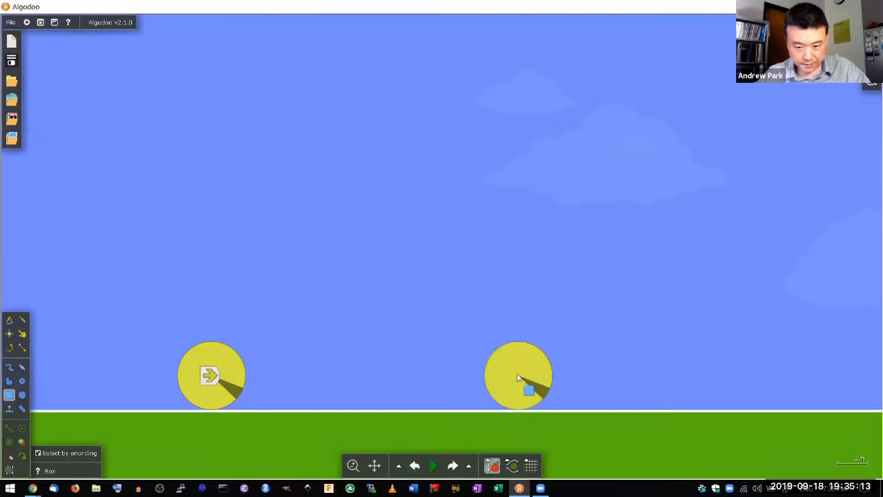
# Step: Set the target ball's mass to 0.20 kg in its Material settings
pyautogui.rightClick(518, 375)
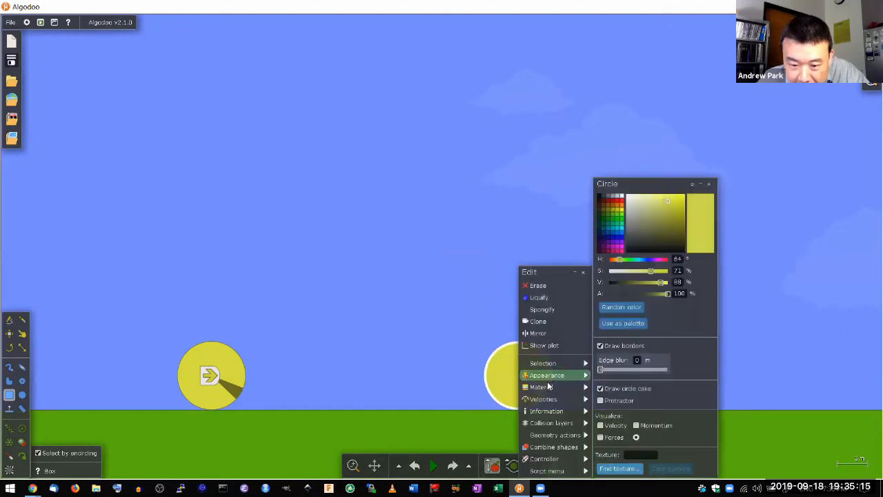
pyautogui.click(540, 387)
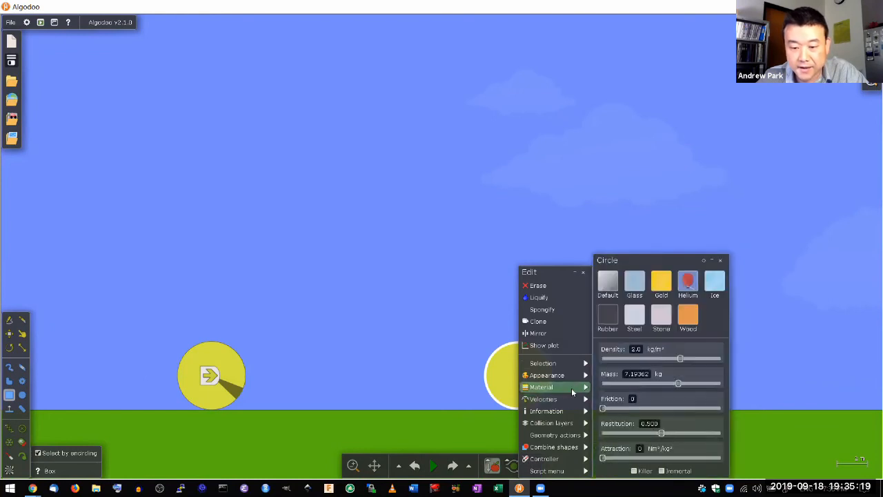
pyautogui.moveTo(678, 383); pyautogui.dragTo(647, 383)
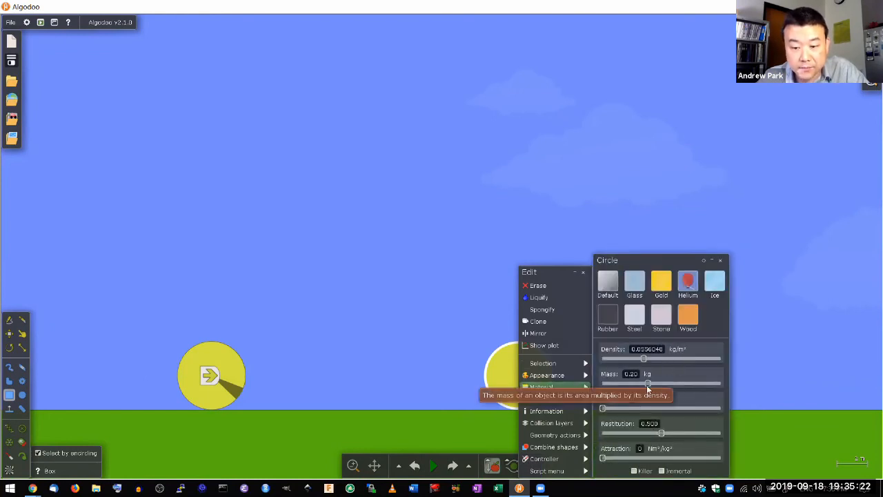
pyautogui.moveTo(647, 383); pyautogui.dragTo(652, 383)
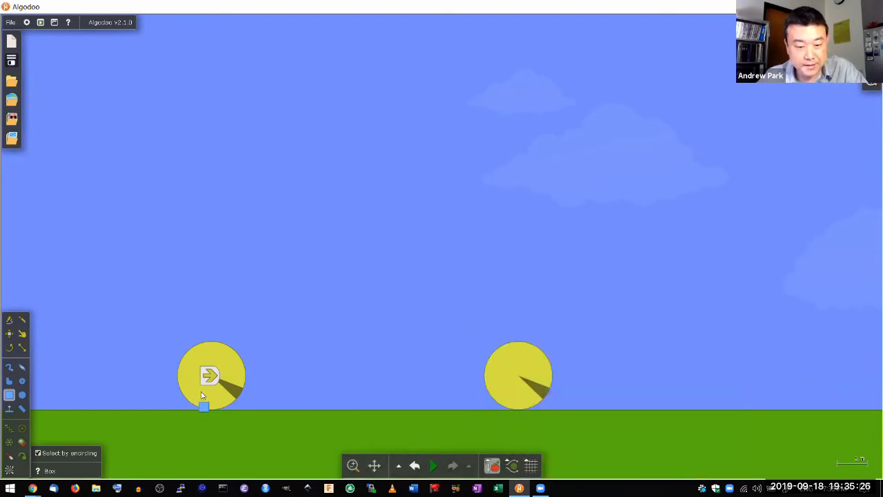
pyautogui.click(434, 465)
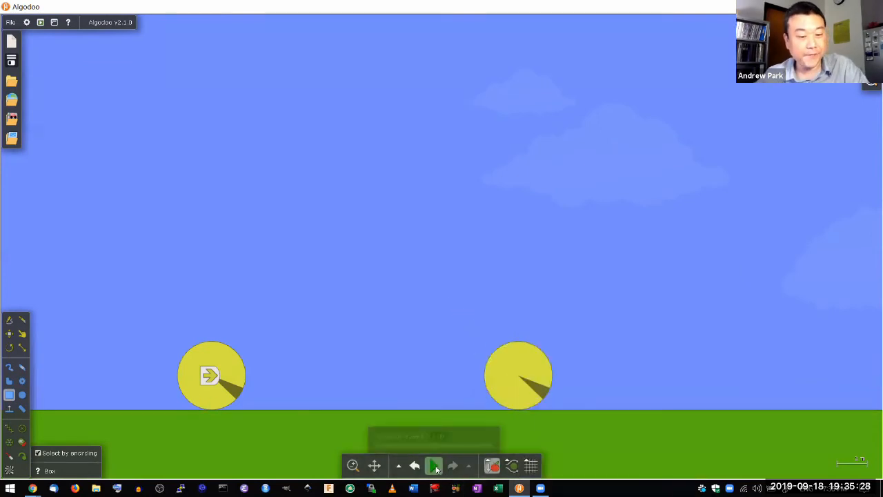
pyautogui.click(434, 465)
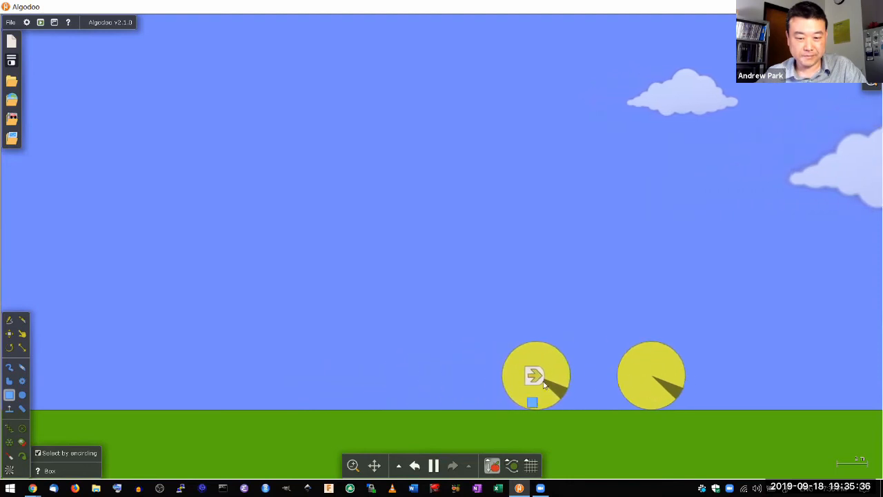
pyautogui.click(433, 464)
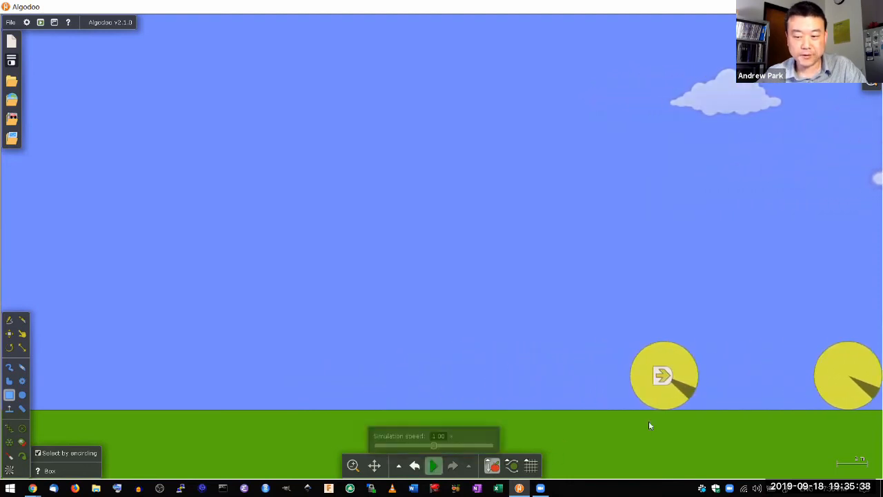
pyautogui.click(433, 465)
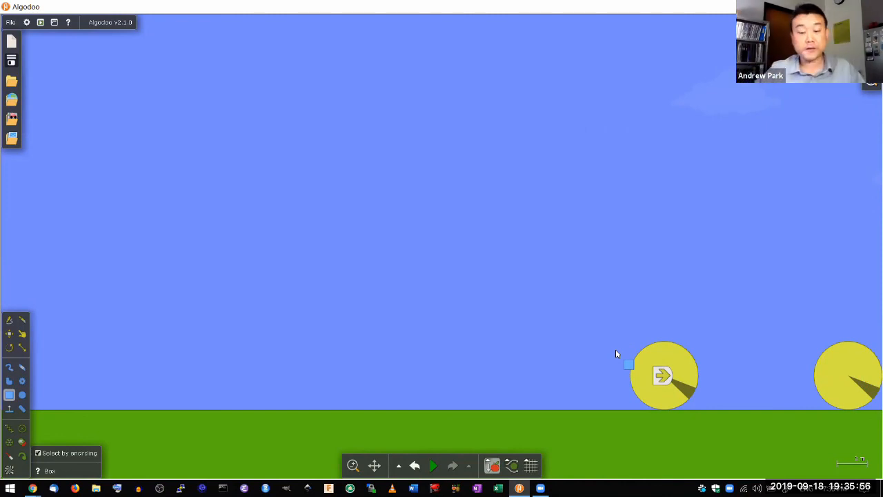
pyautogui.click(413, 465)
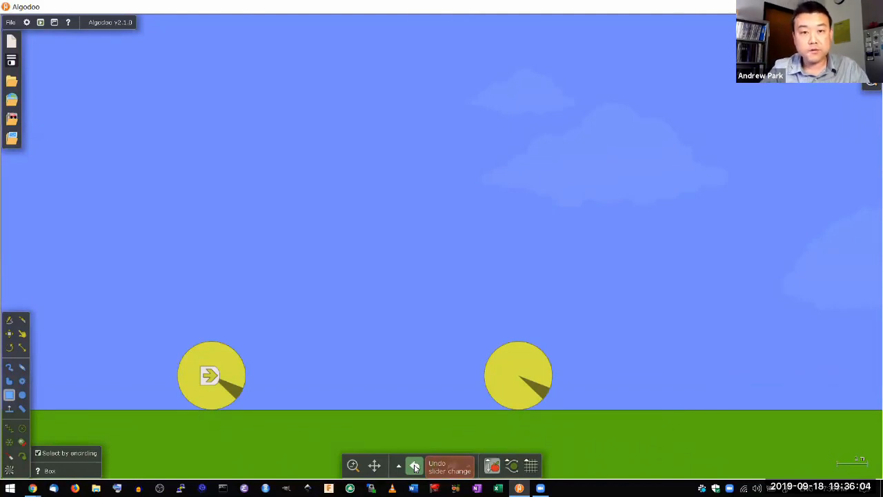
# Step: Raise the target ball's mass to 60 kg in its Material settings
pyautogui.click(414, 465)
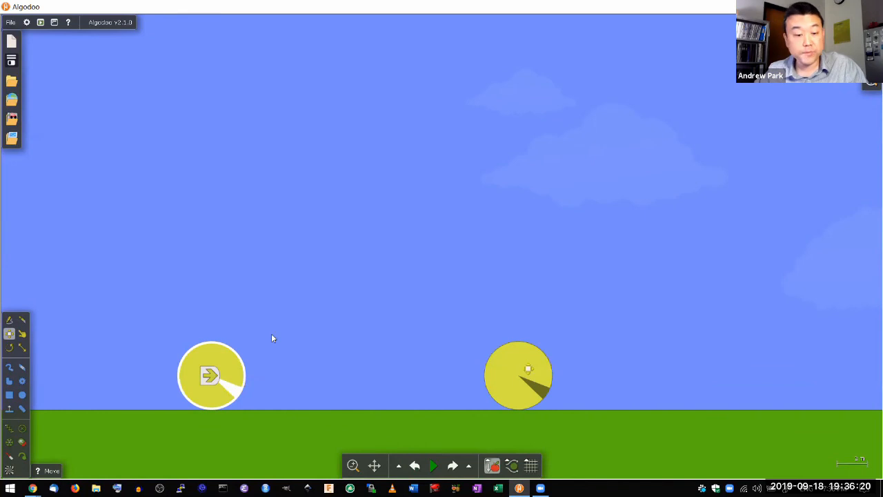
pyautogui.rightClick(518, 374)
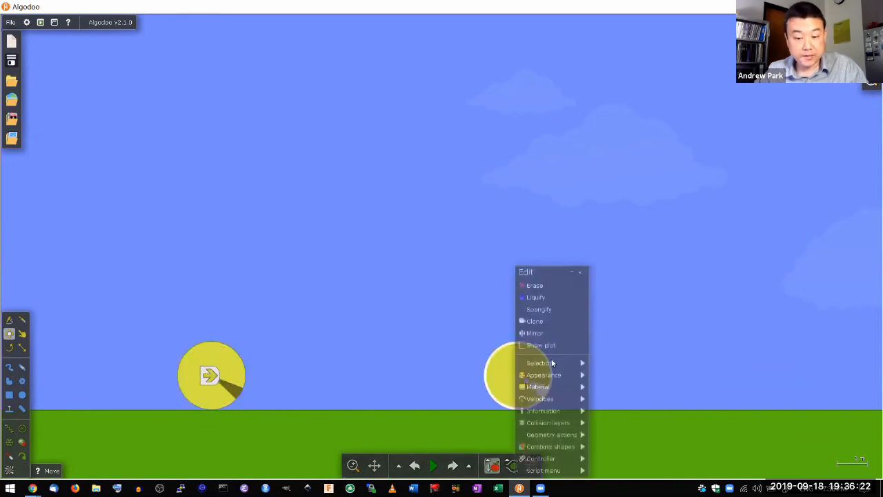
pyautogui.click(537, 386)
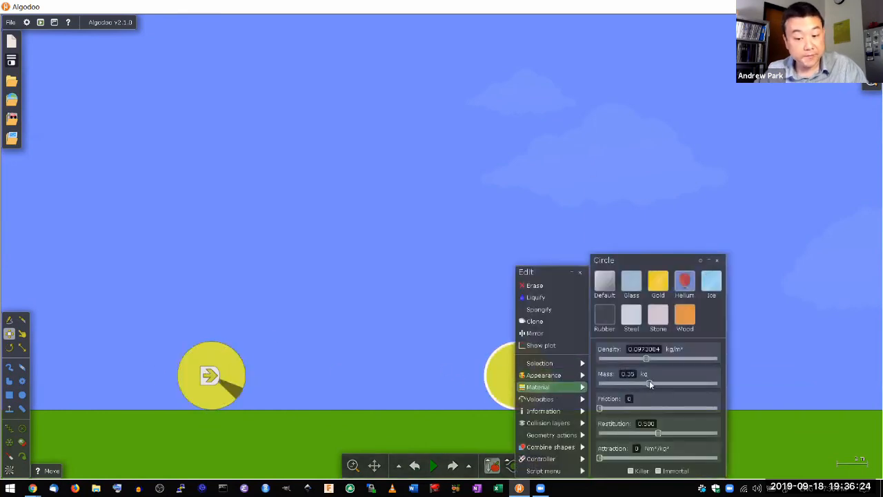
pyautogui.moveTo(645, 383); pyautogui.dragTo(693, 382)
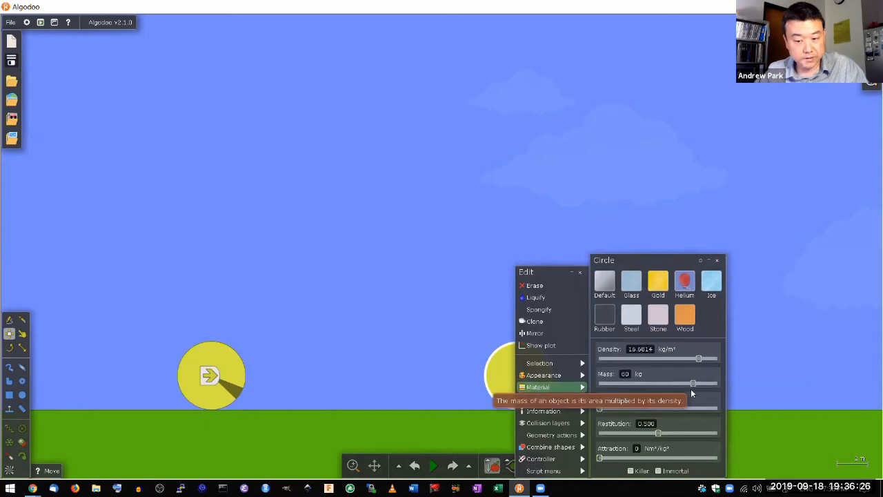
# Step: Run the heavy-target collision, pause after the hit, and rewind to starting positions
pyautogui.click(433, 465)
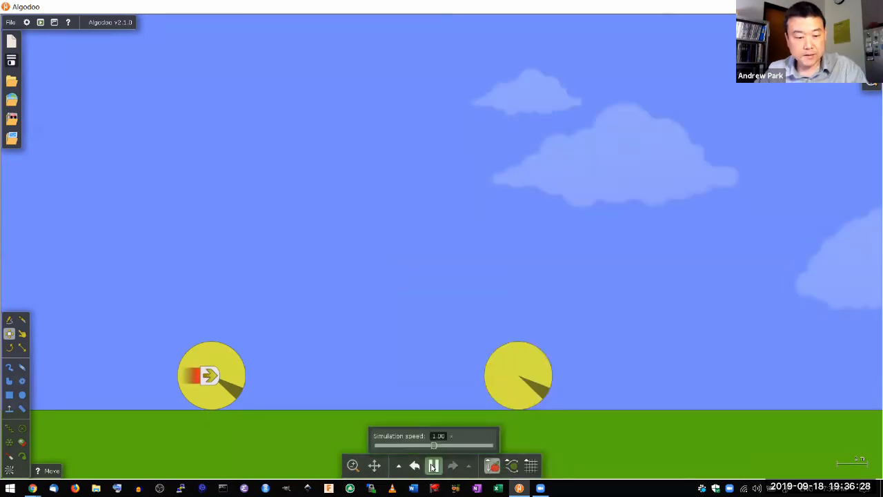
pyautogui.click(433, 465)
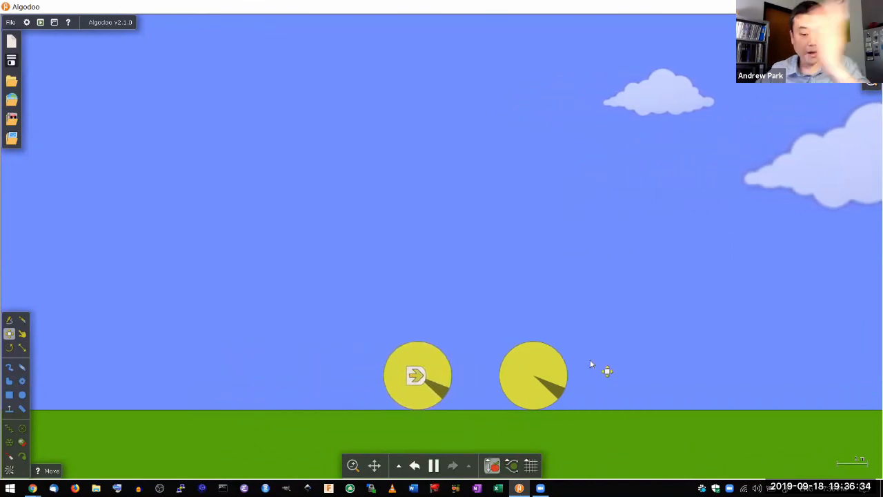
pyautogui.click(433, 465)
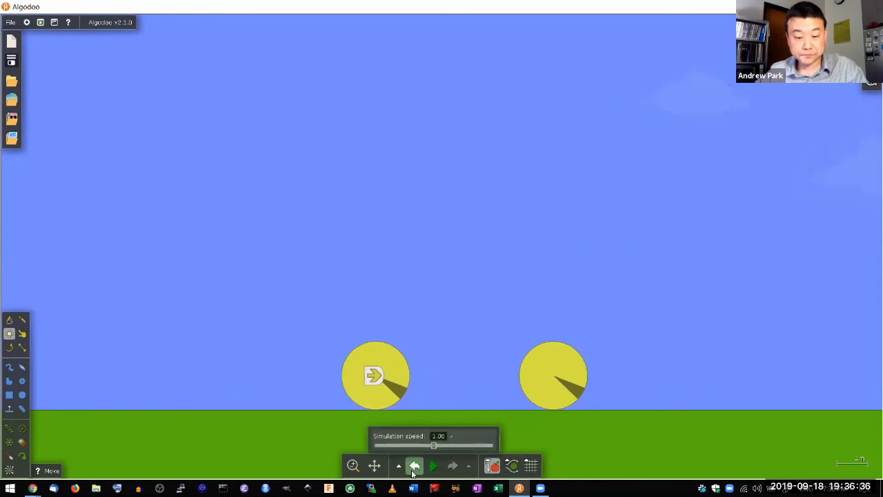
pyautogui.click(414, 465)
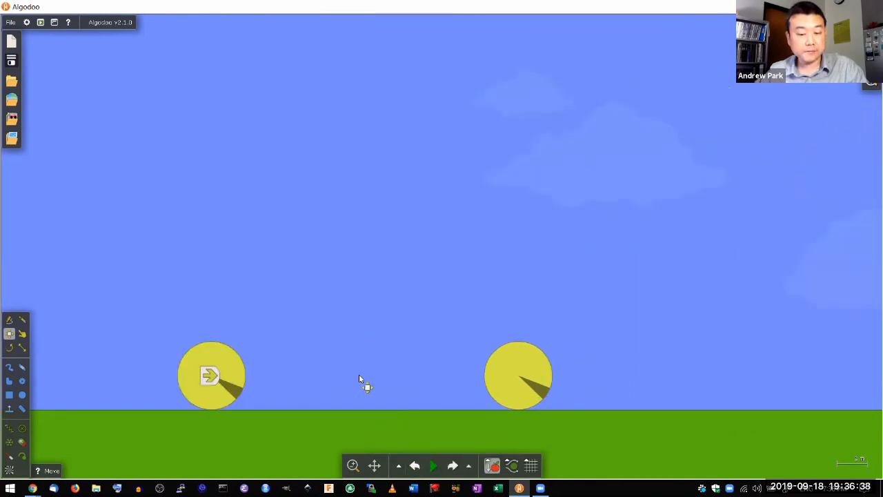
pyautogui.moveTo(517, 369)
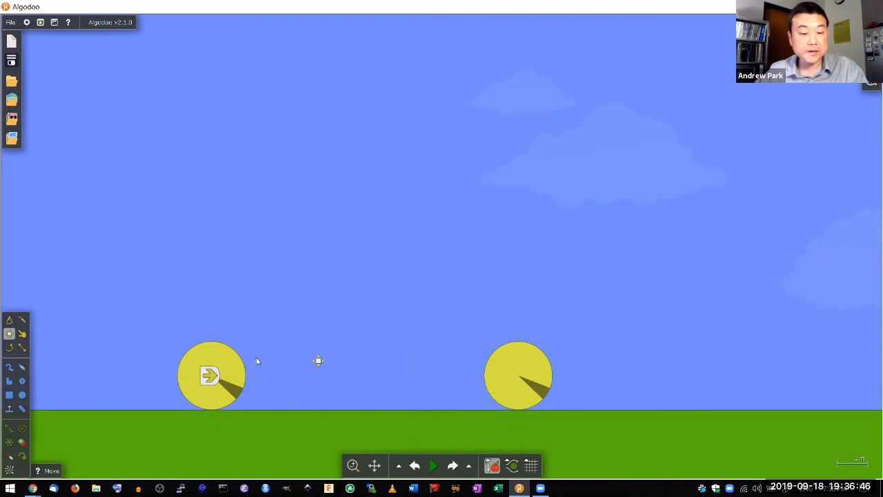
pyautogui.moveTo(230, 366)
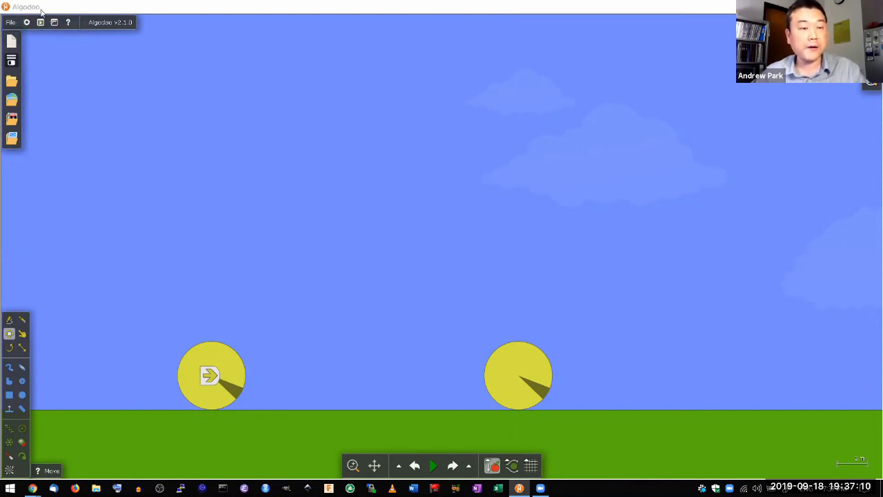
pyautogui.moveTo(356, 64)
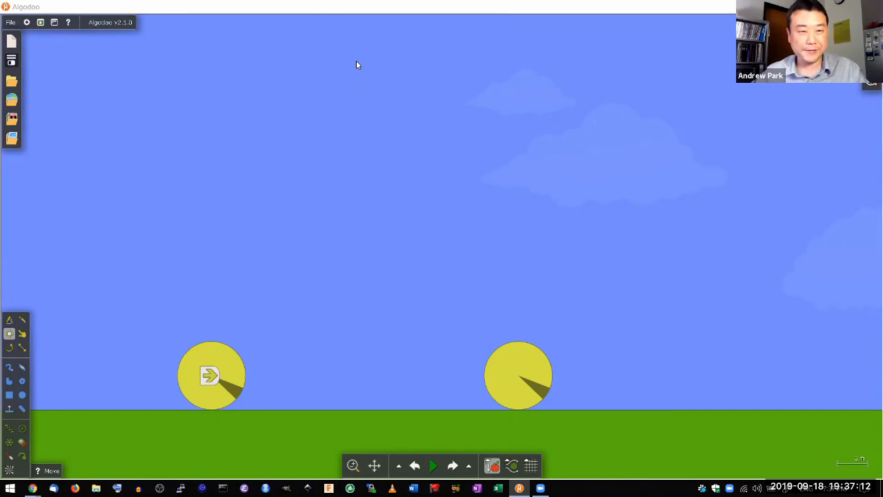